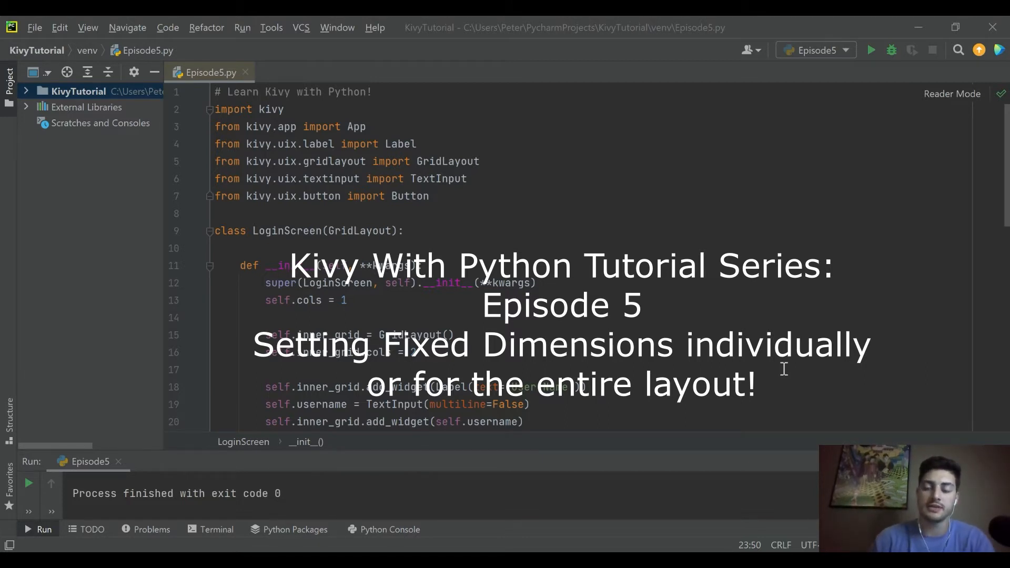
Step: Run the login app, submit the login details, then close the app window
click(216, 316)
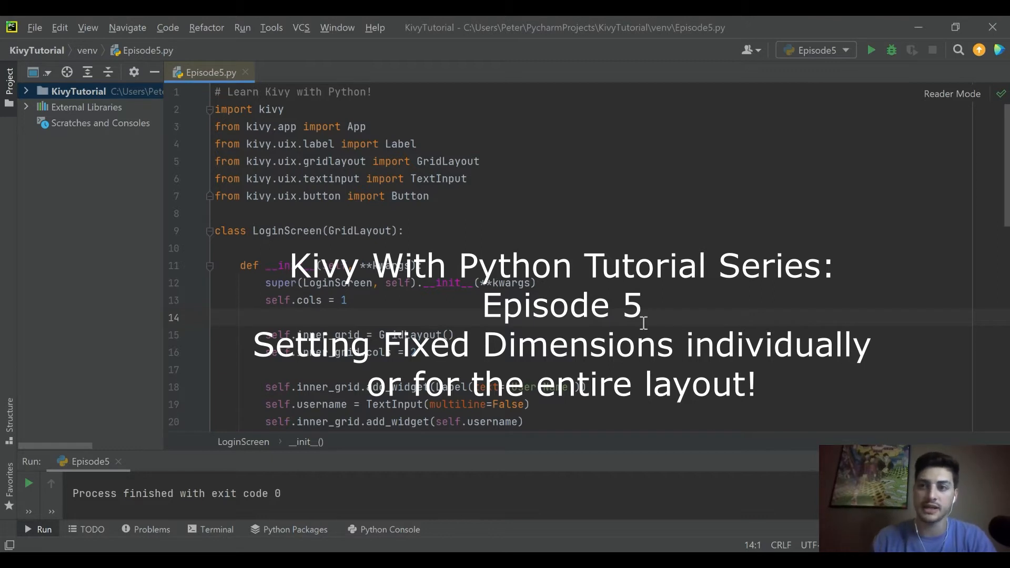
click(870, 50)
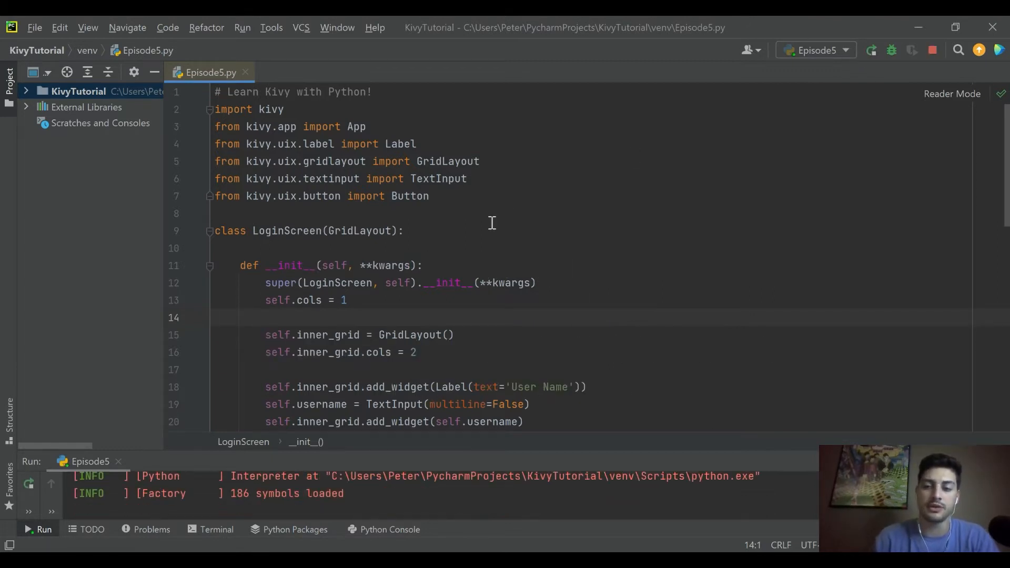
click(44, 529)
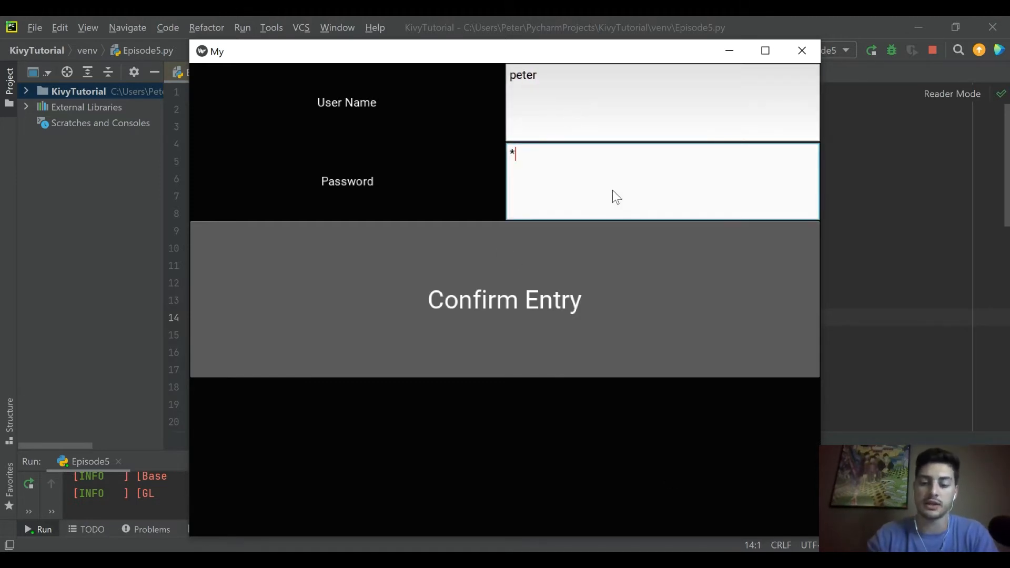
click(504, 299)
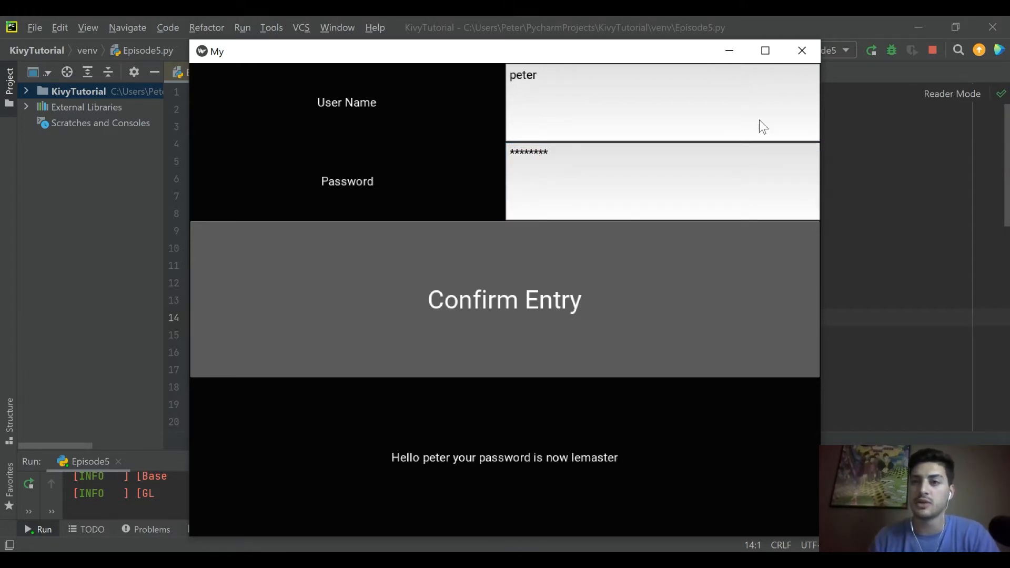
click(801, 51)
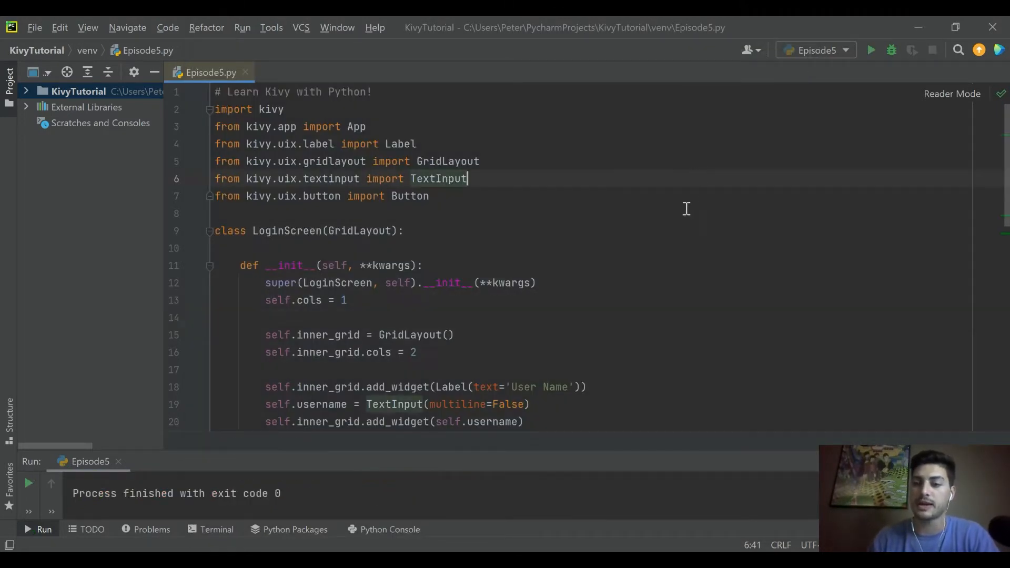
scroll(down, 3)
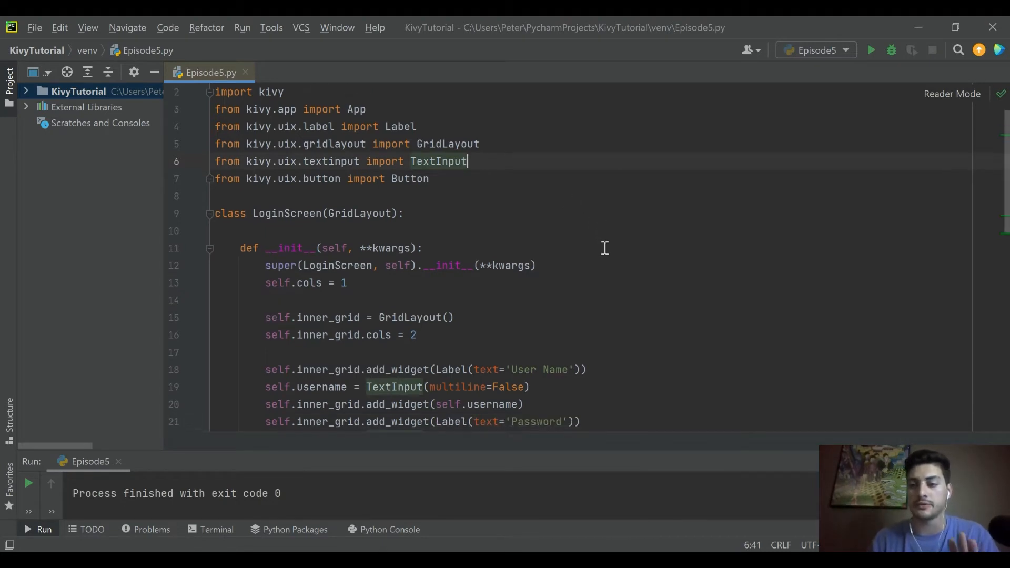
mouse_move(576, 258)
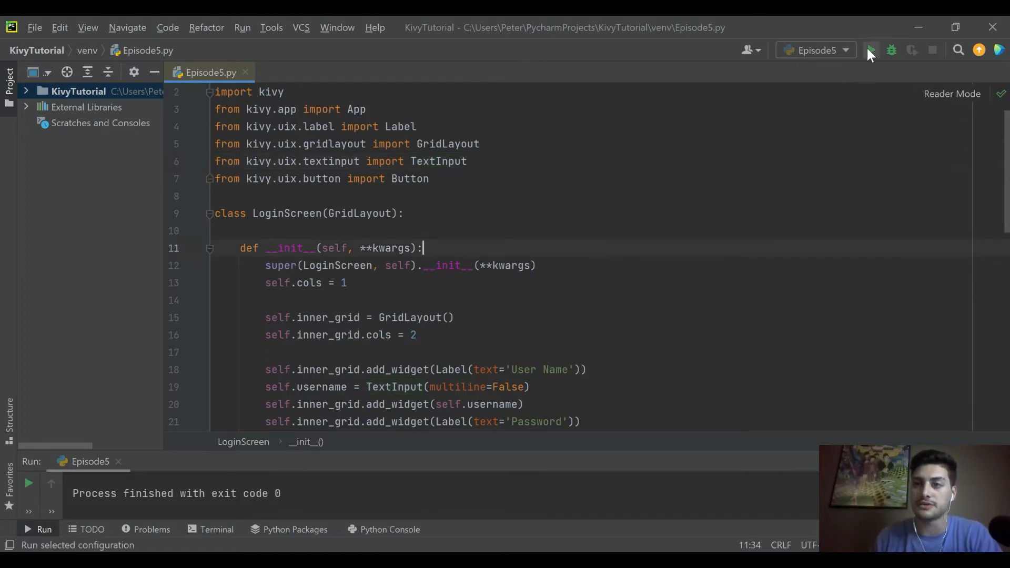
Step: Relaunch the login app, then scroll back down to the Button call on line 24
click(869, 51)
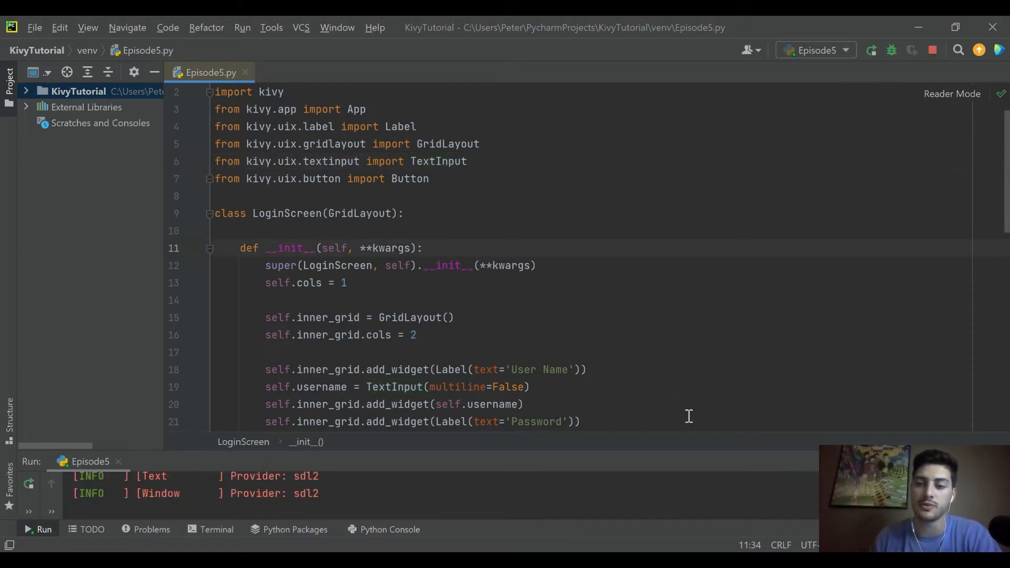
click(28, 529)
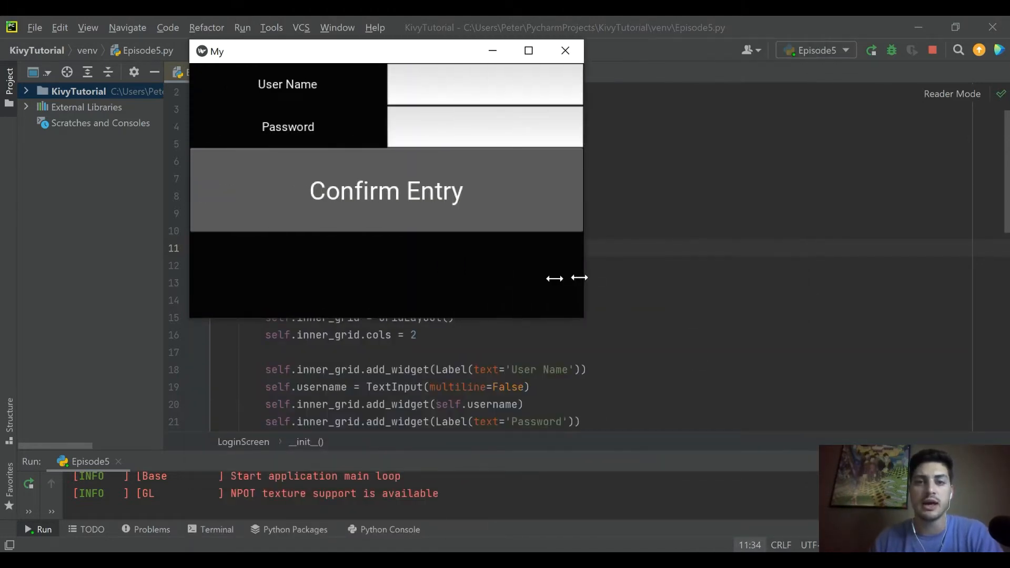
mouse_move(399, 126)
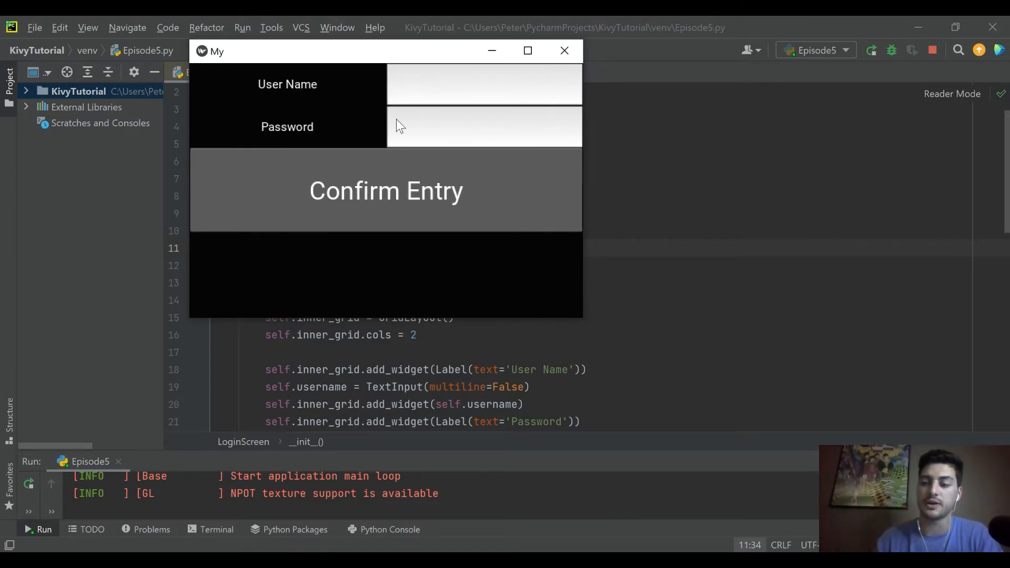
mouse_move(483, 323)
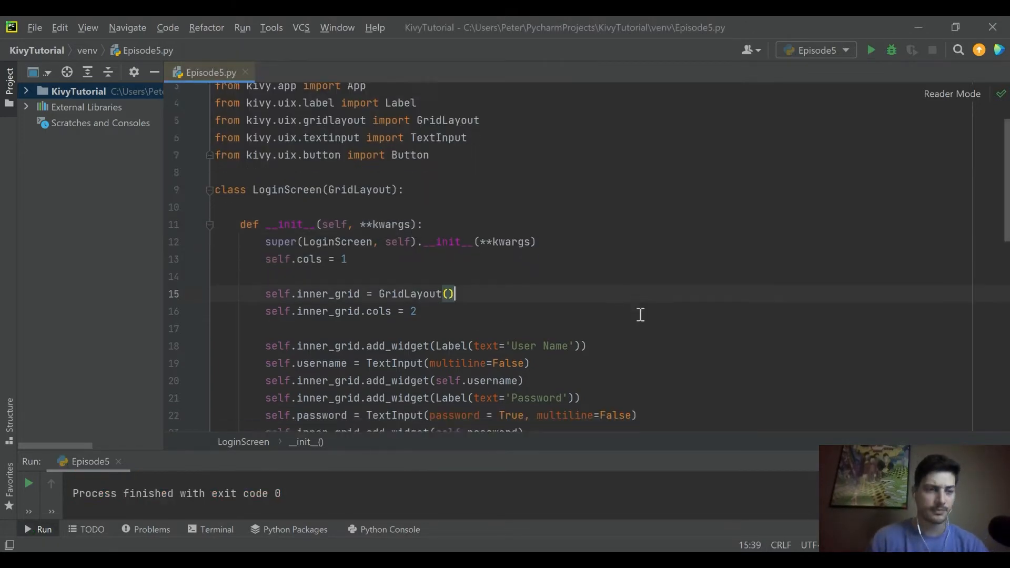
scroll(down, 3)
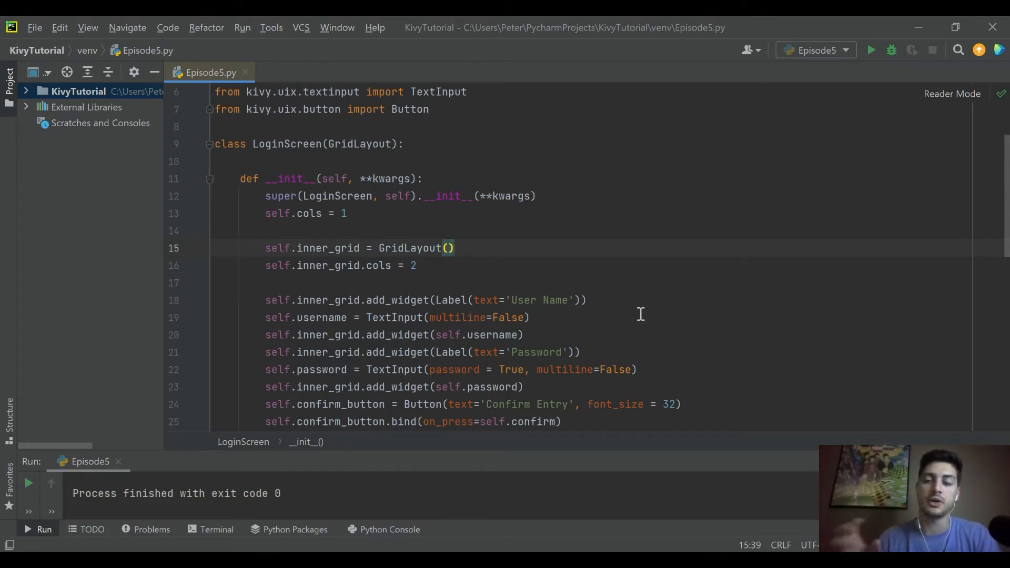
click(454, 248)
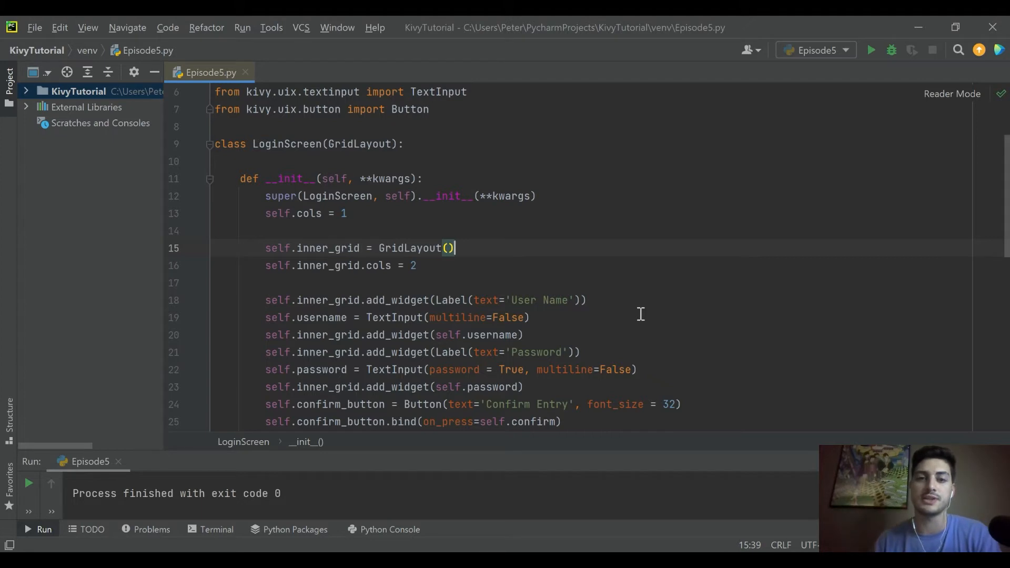
scroll(down, 3)
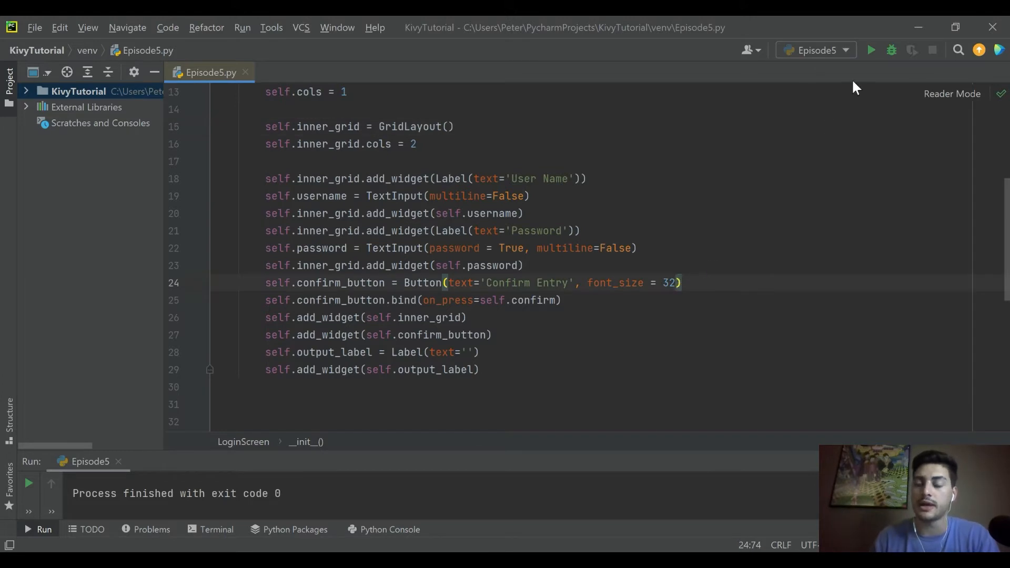
mouse_move(723, 267)
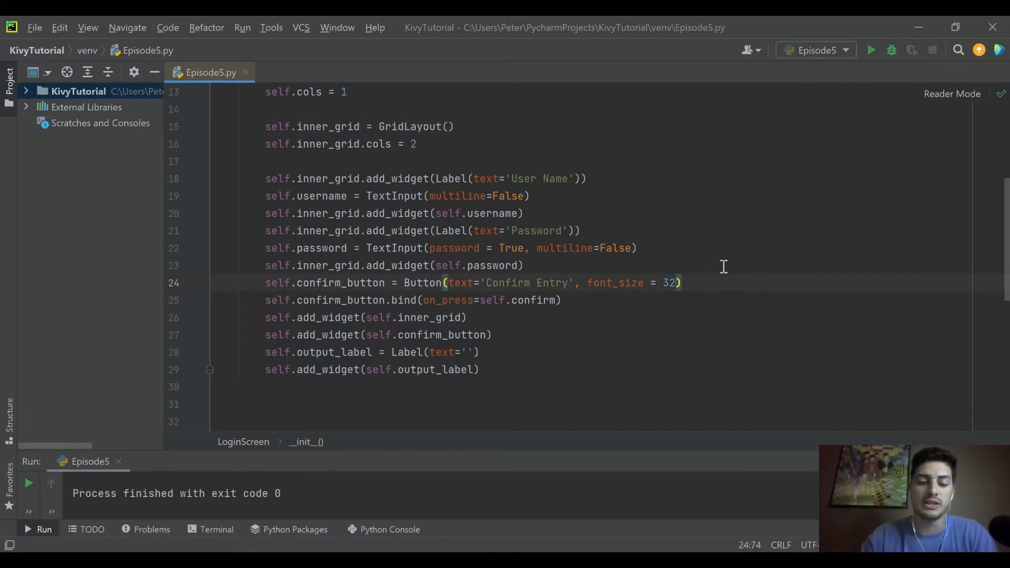
Step: Add a None size hint and height 100 to the Button, run, and locate the misnamed parameter
text(,)
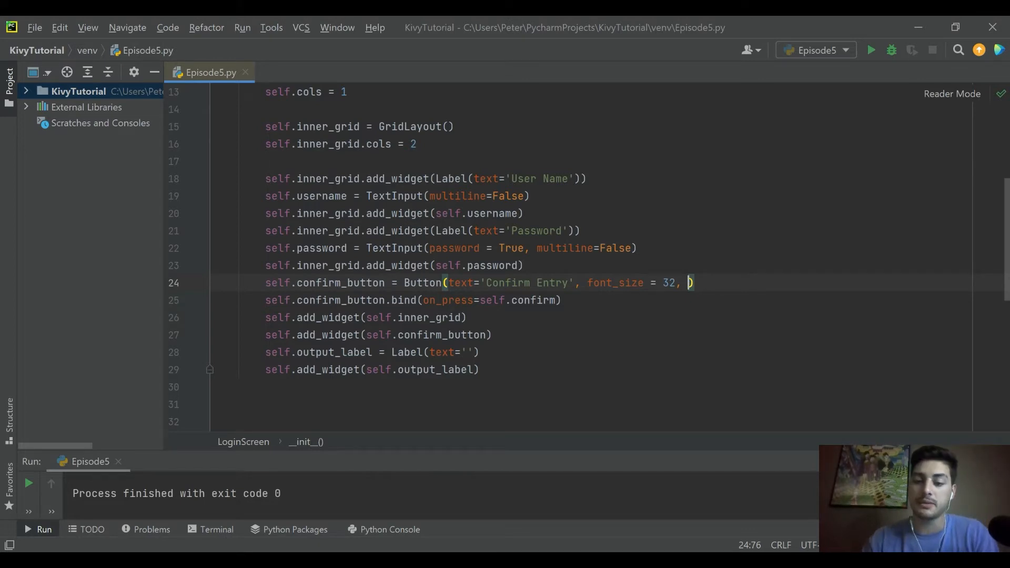
text(size_height_y)
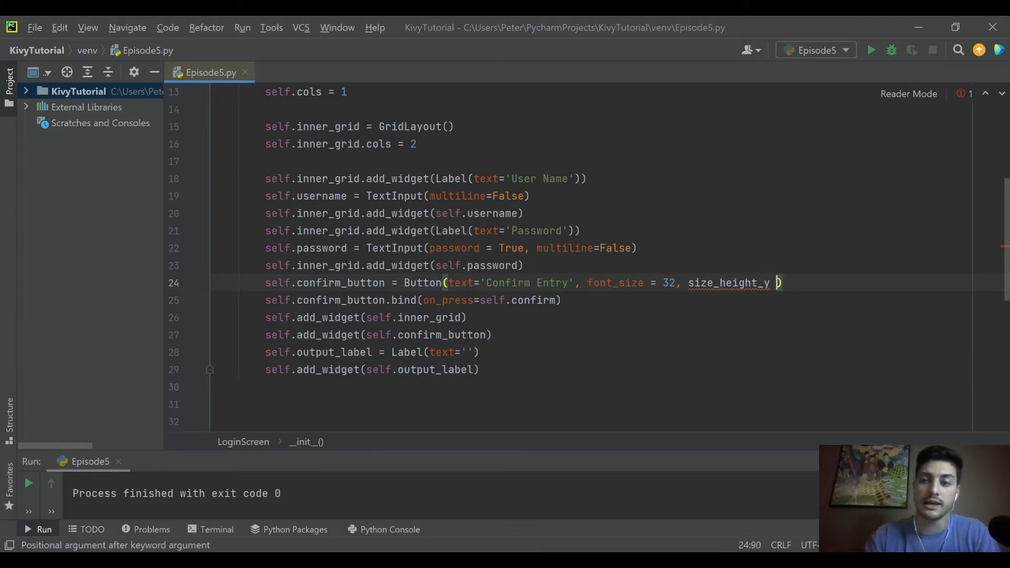
text(= None)
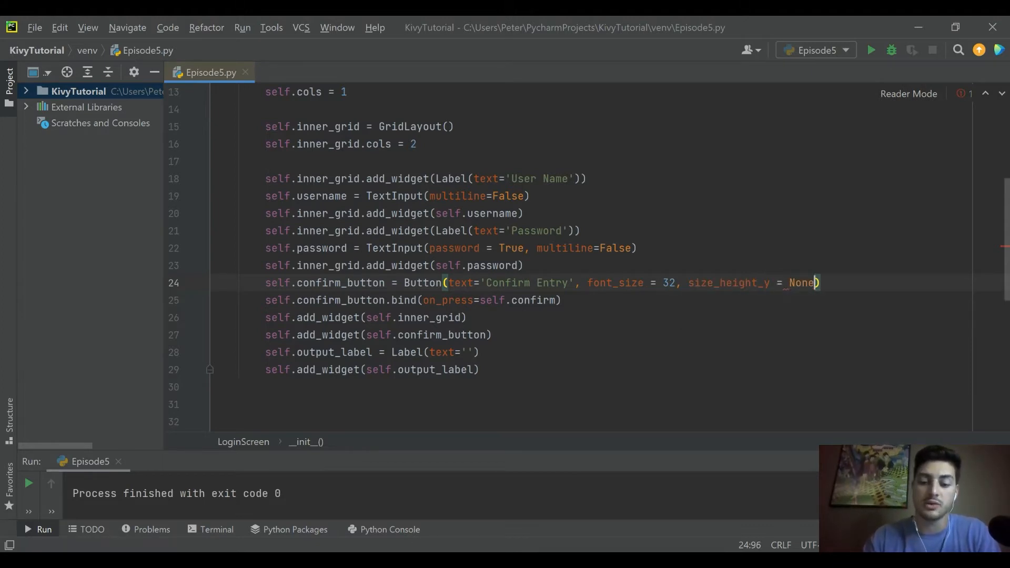
text(, height =)
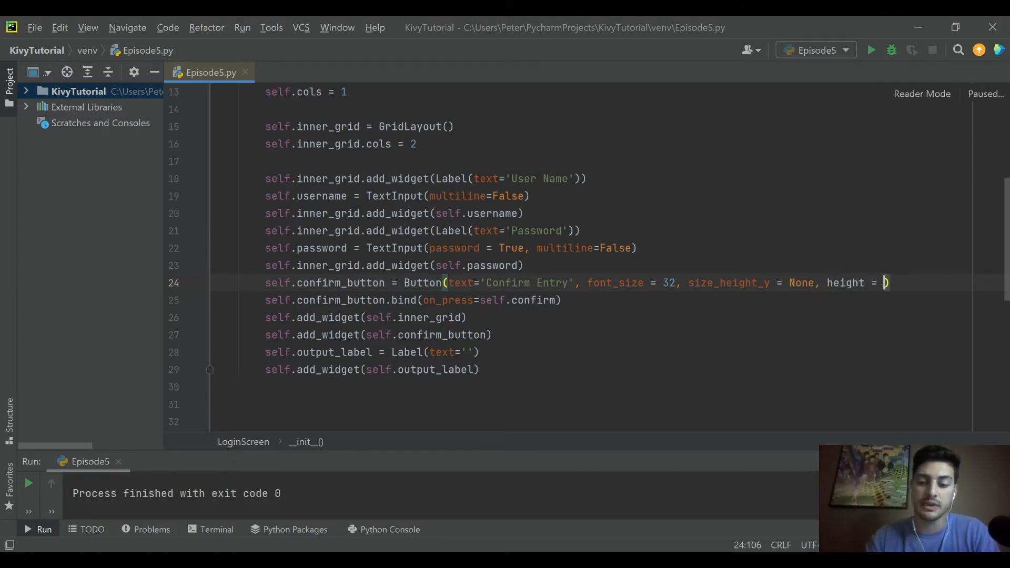
text(100)
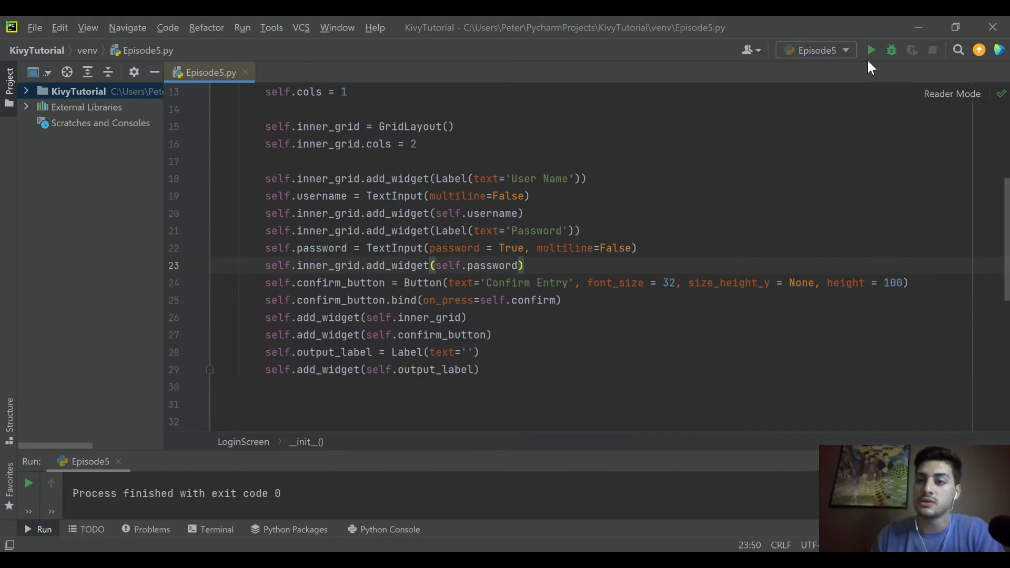
click(870, 49)
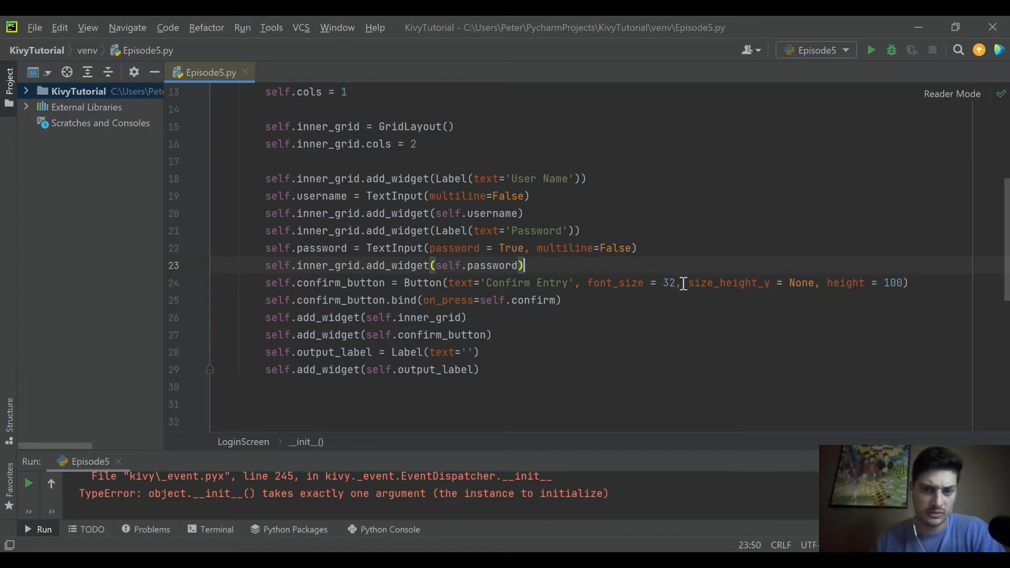
click(422, 283)
text(n)
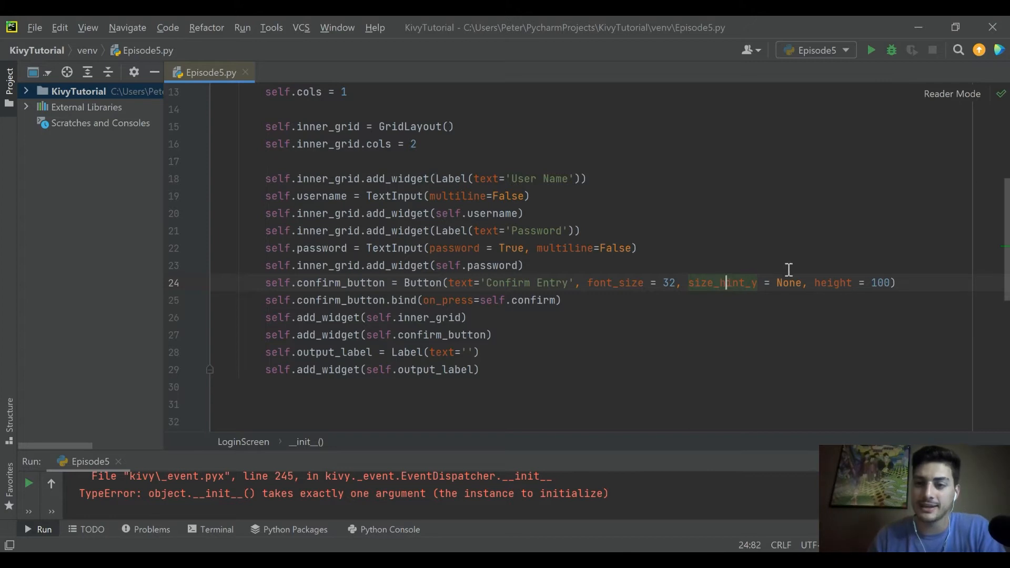
Step: Run the corrected app, press Confirm Entry to check the fixed-height button, then close it
click(870, 49)
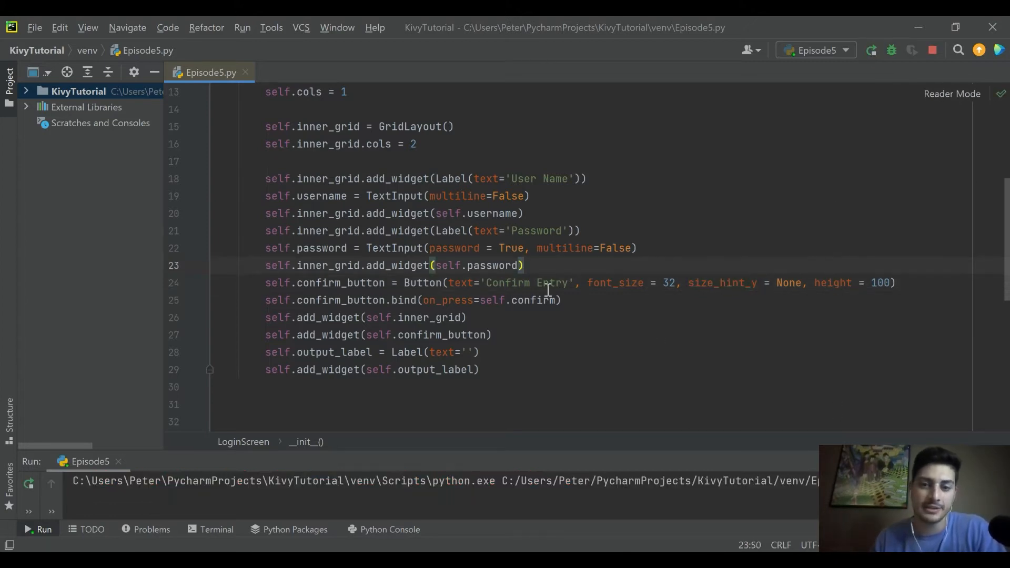
click(44, 529)
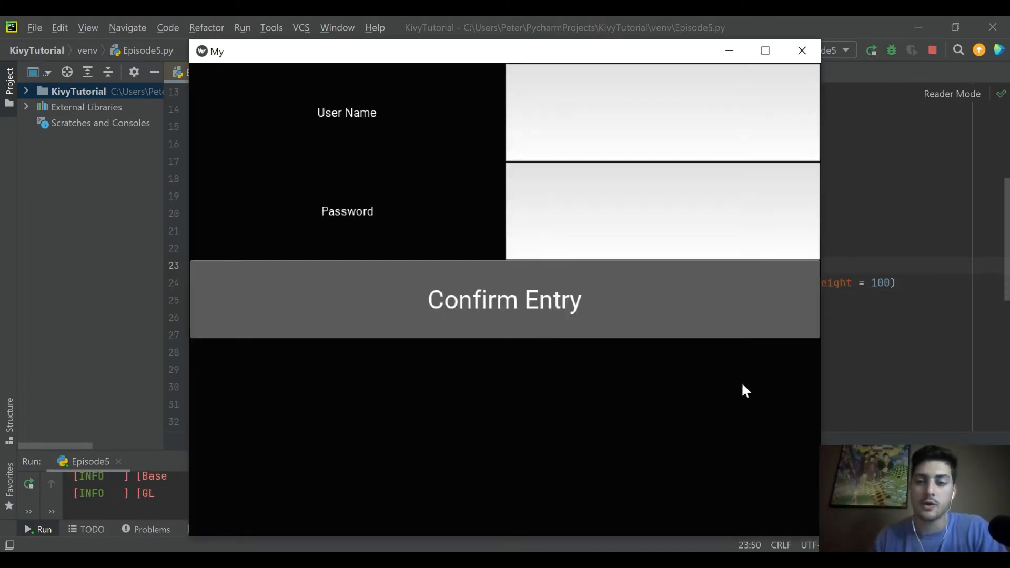
click(505, 299)
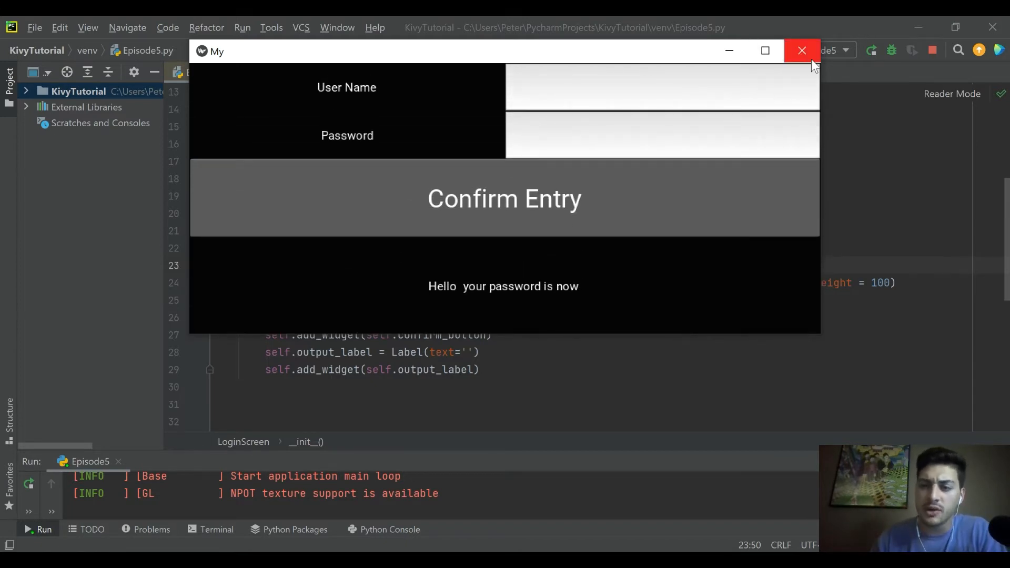
click(802, 51)
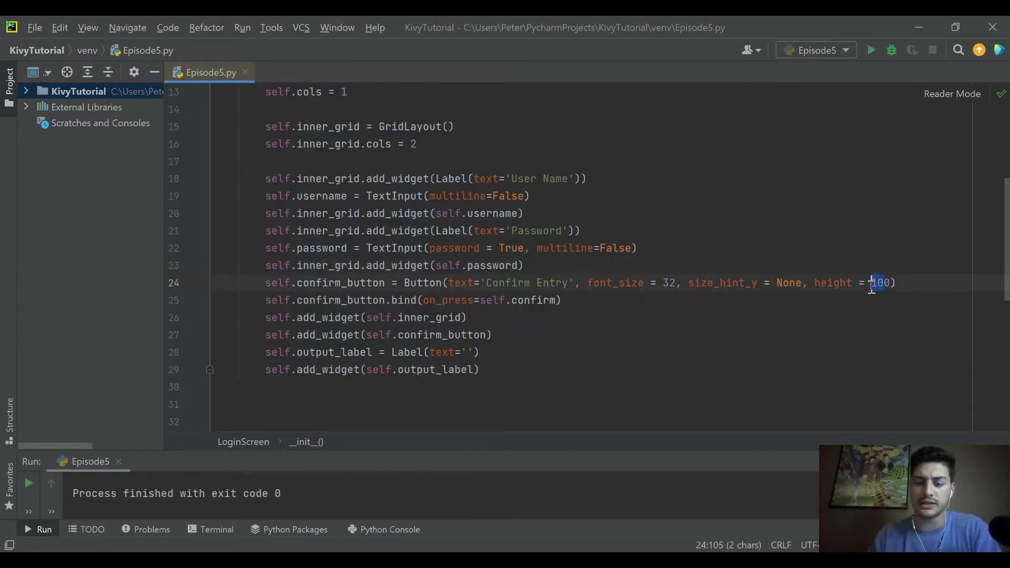
Step: Change the button height to 70 and add size_hint_x = None, width = 300
text(70)
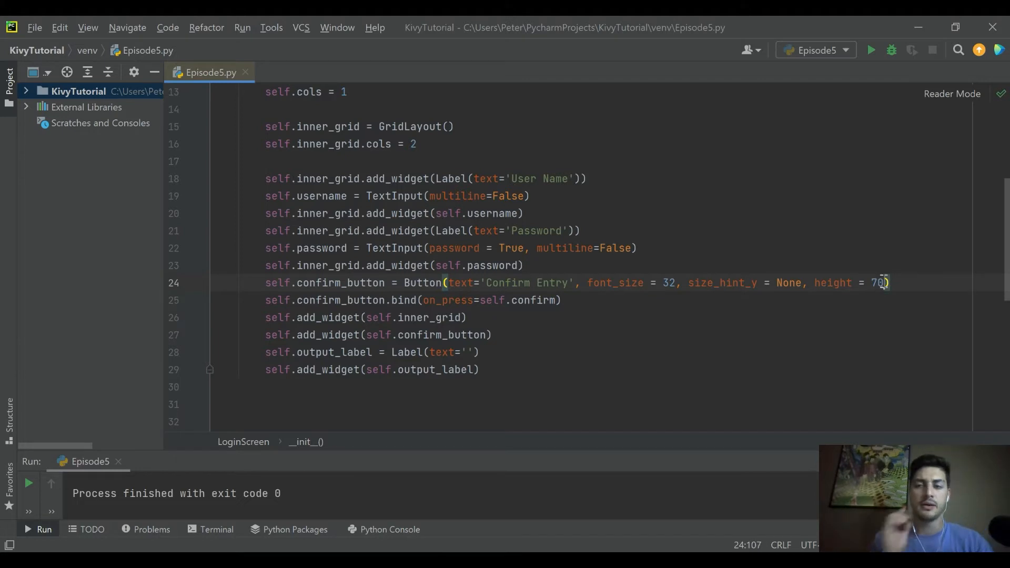
text(,)
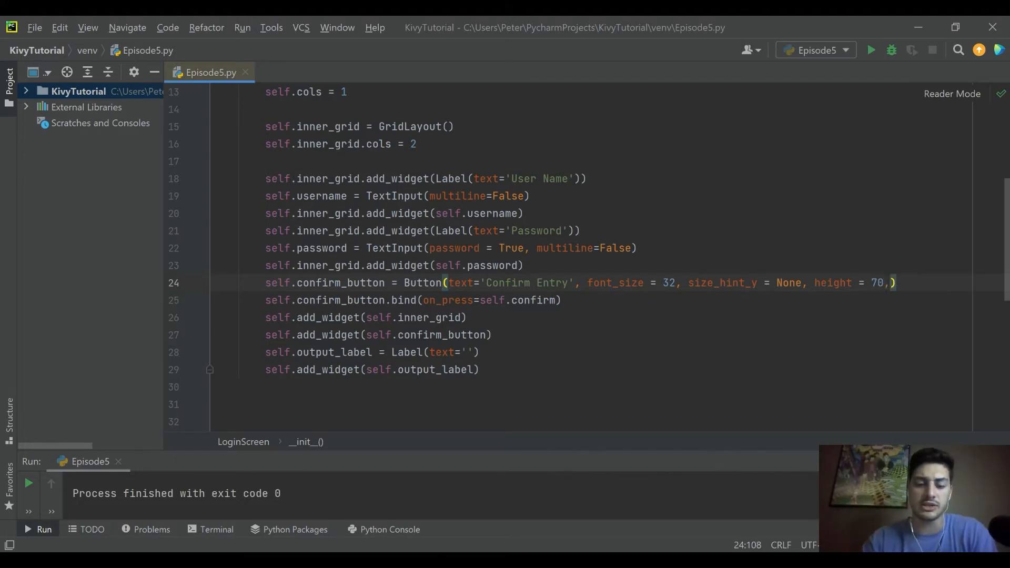
text(size_hint_x)
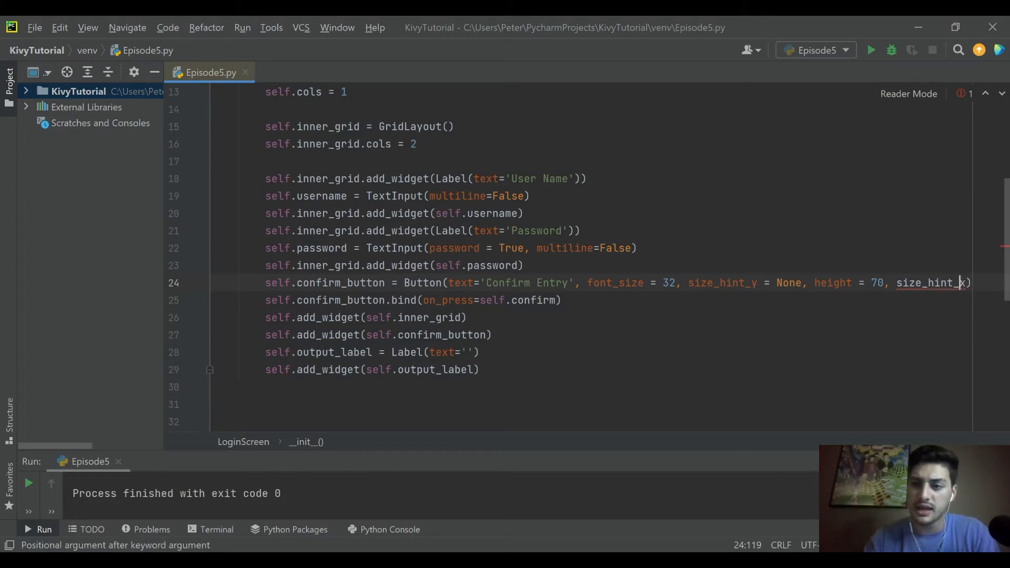
text( = )
key(enter)
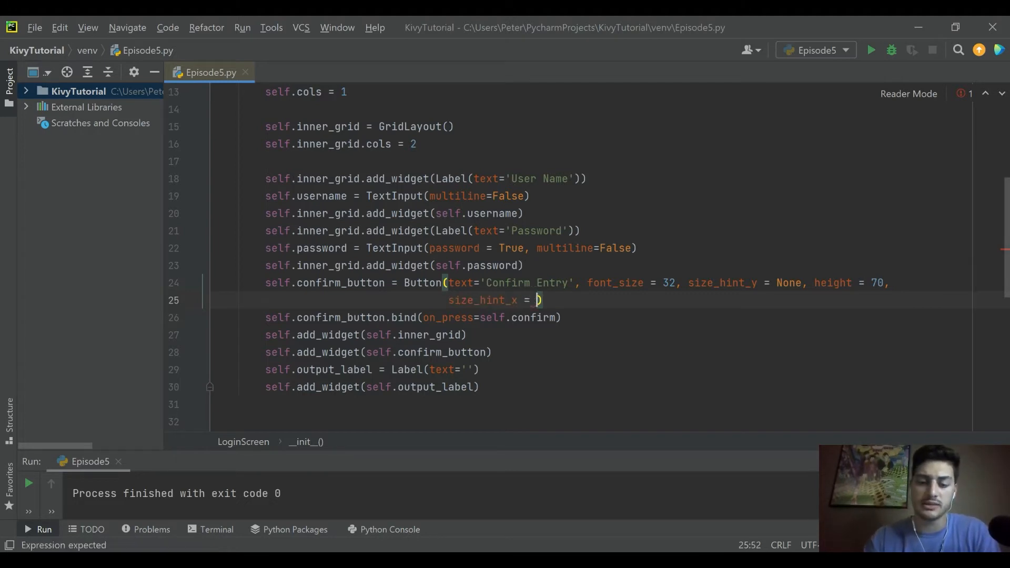
text(None,)
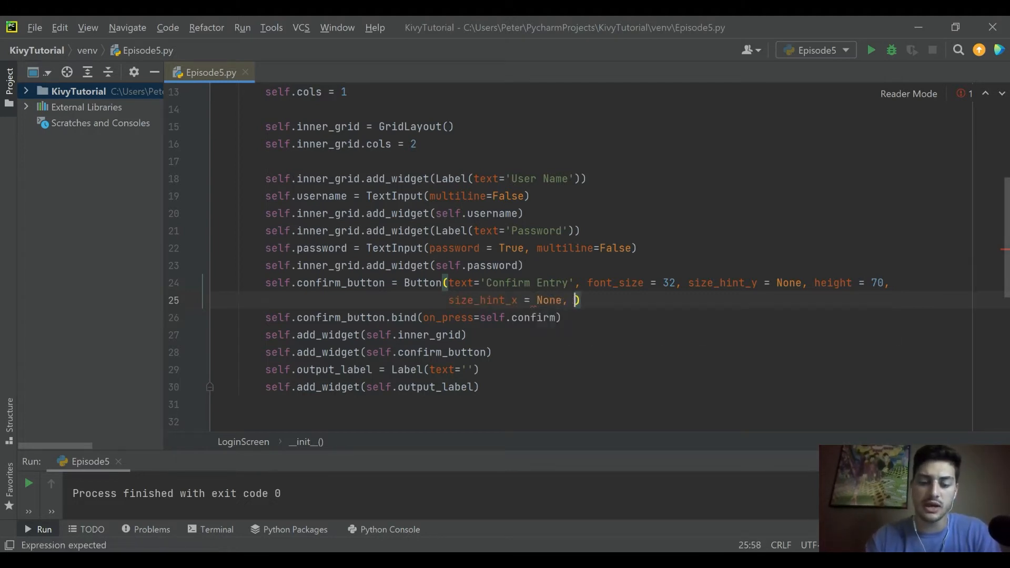
text(width =)
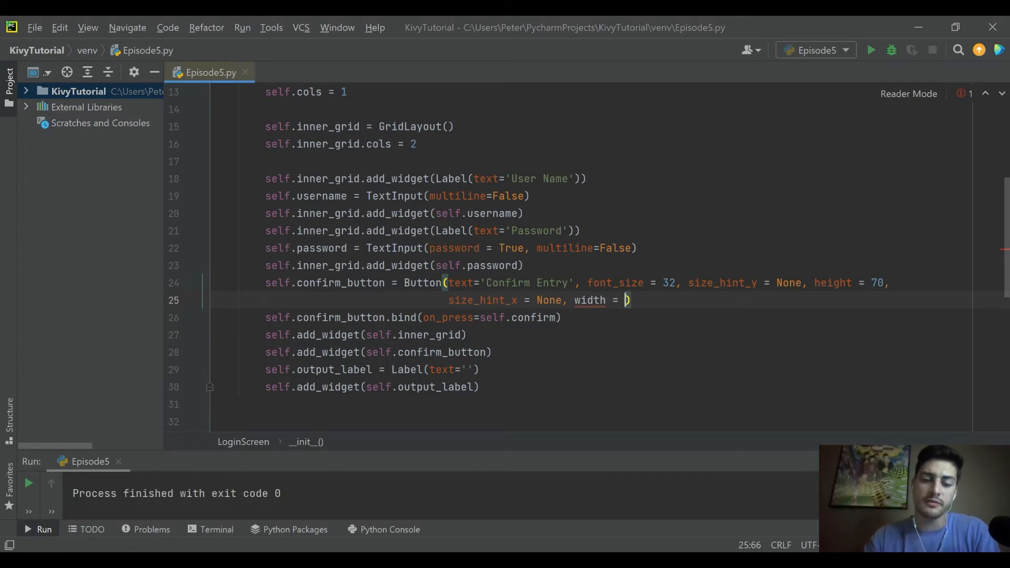
text(300)
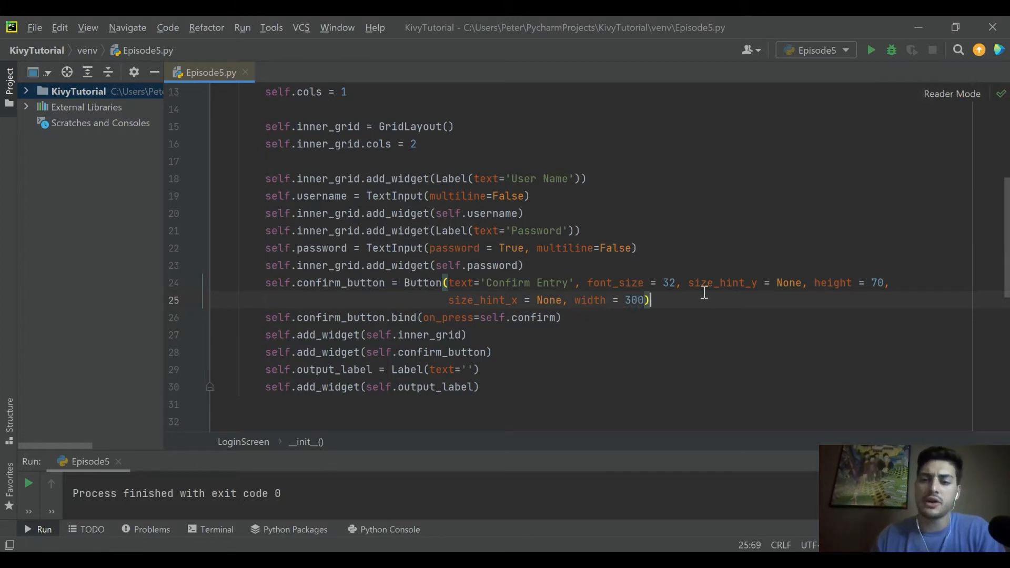
Step: Run the login app, press Confirm Entry to check the 300-wide button, then close it
click(872, 49)
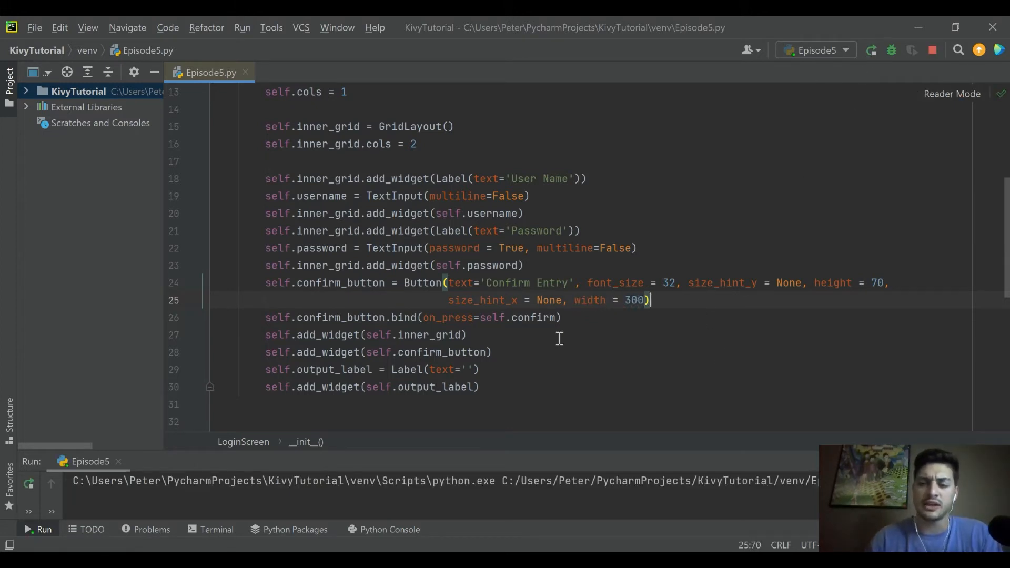
click(44, 529)
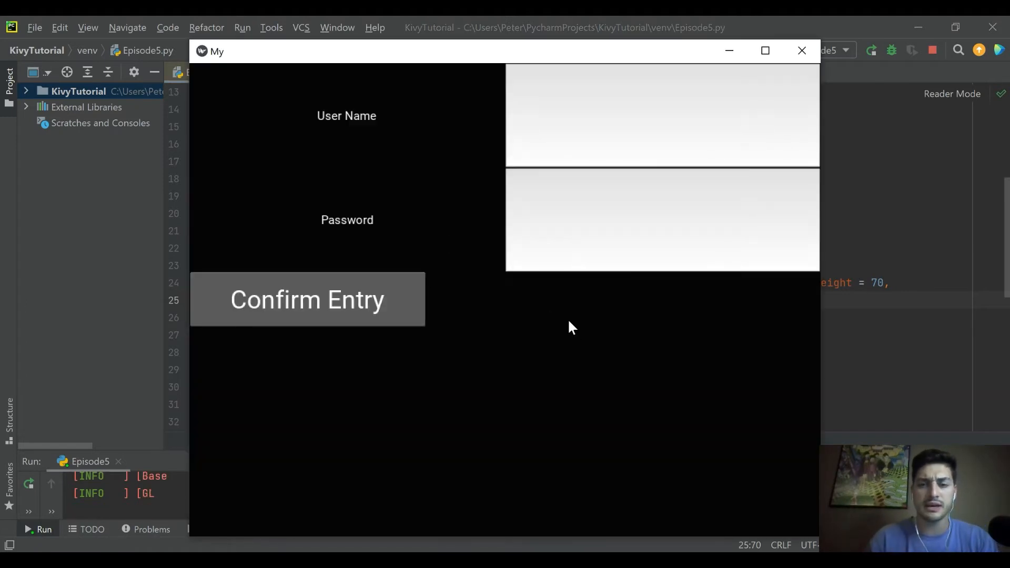
mouse_move(821, 406)
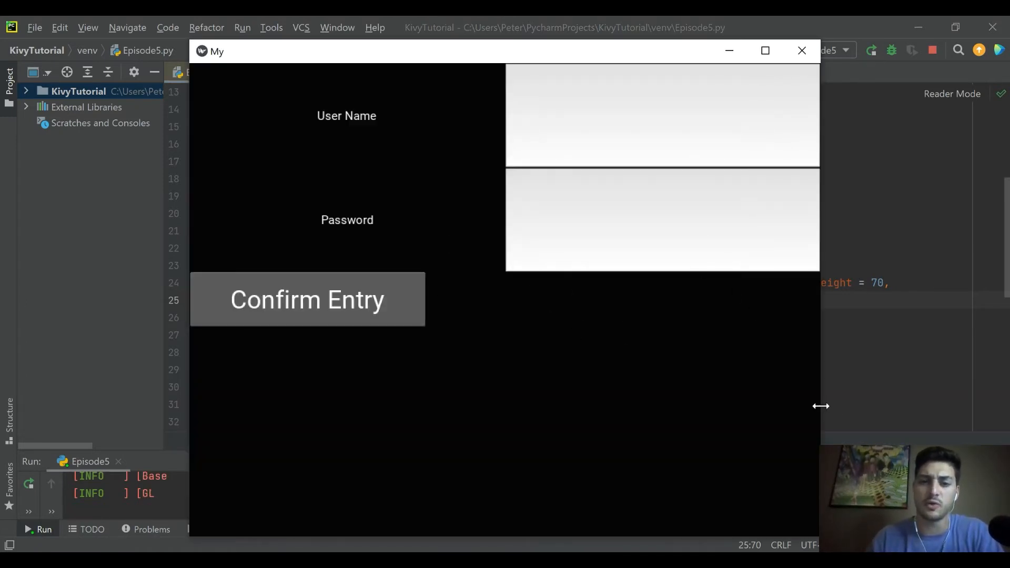
click(308, 300)
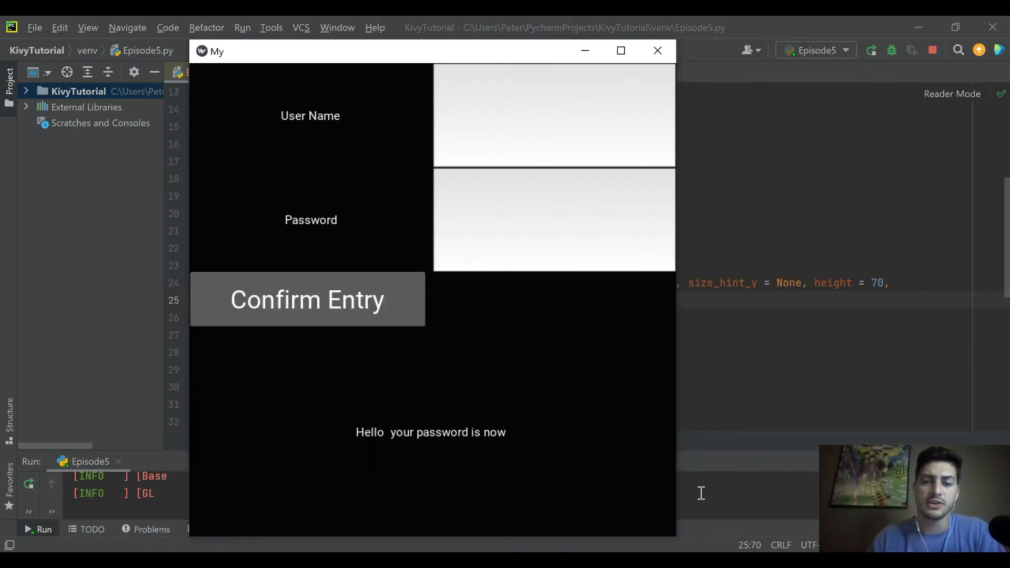
mouse_move(676, 540)
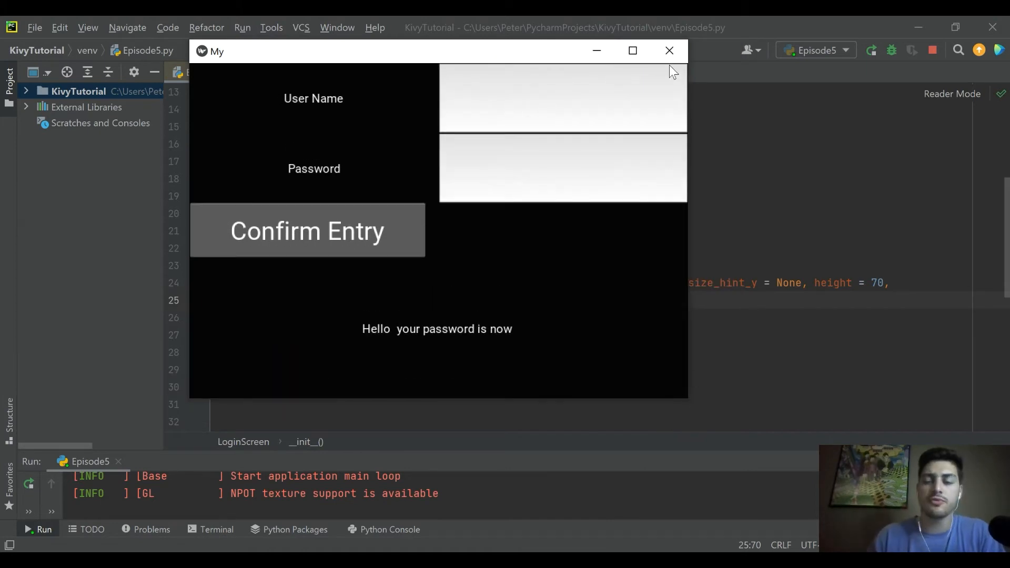
click(669, 51)
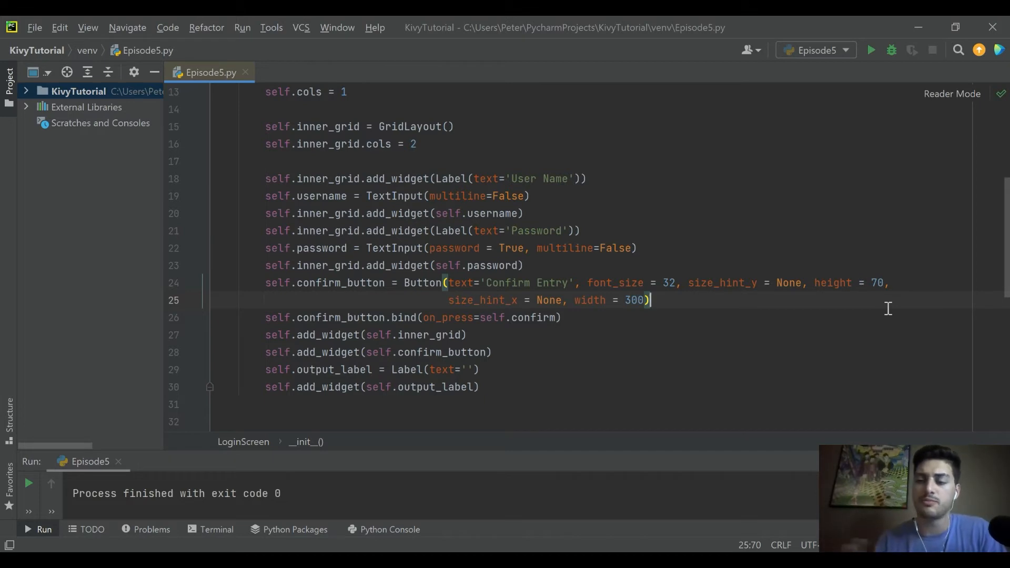
mouse_move(847, 316)
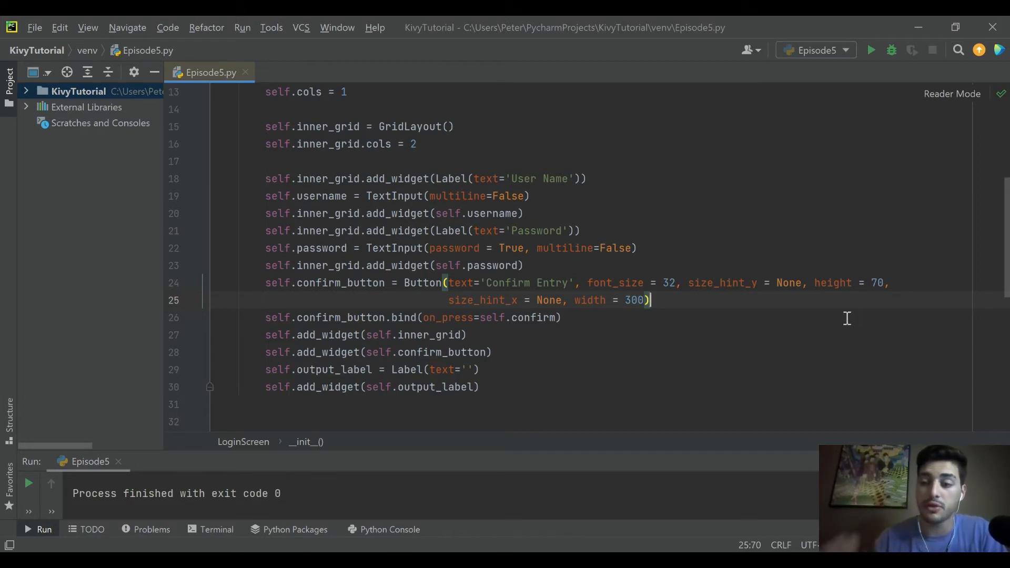
mouse_move(830, 343)
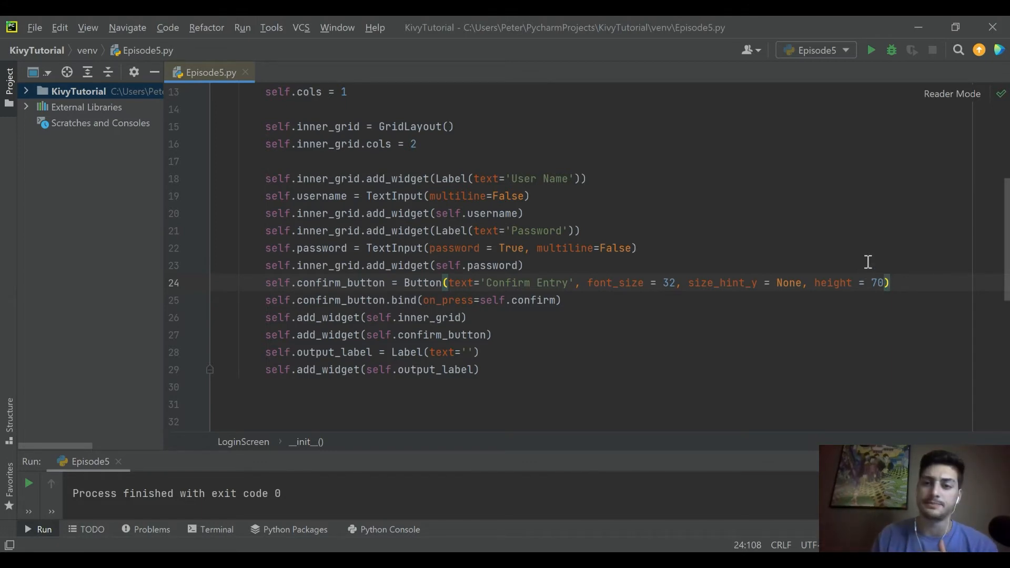
Step: Navigate up to the inner grid setup and place the caret on the line after cols = 2
scroll(up, 3)
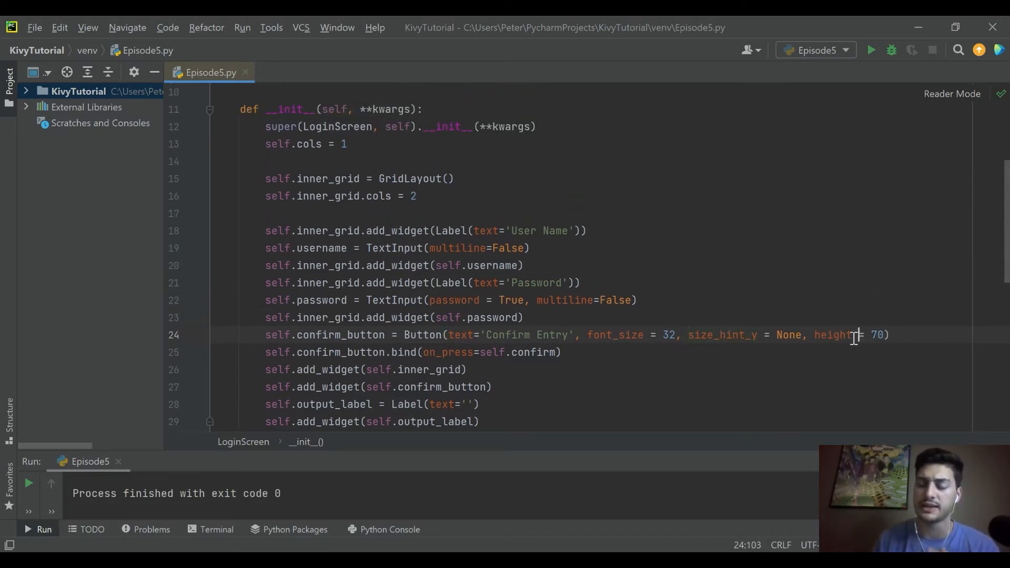
scroll(up, 3)
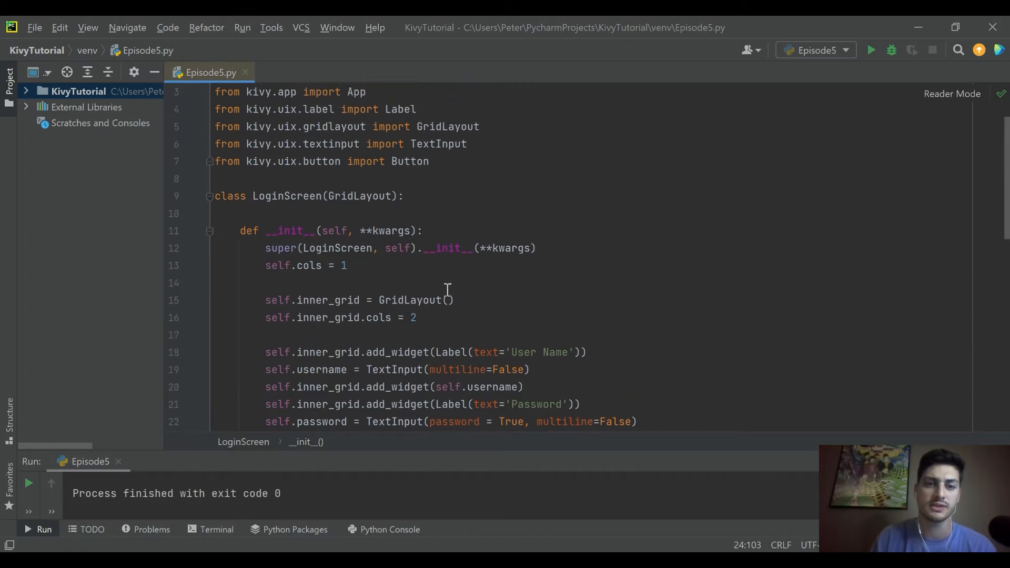
scroll(down, 3)
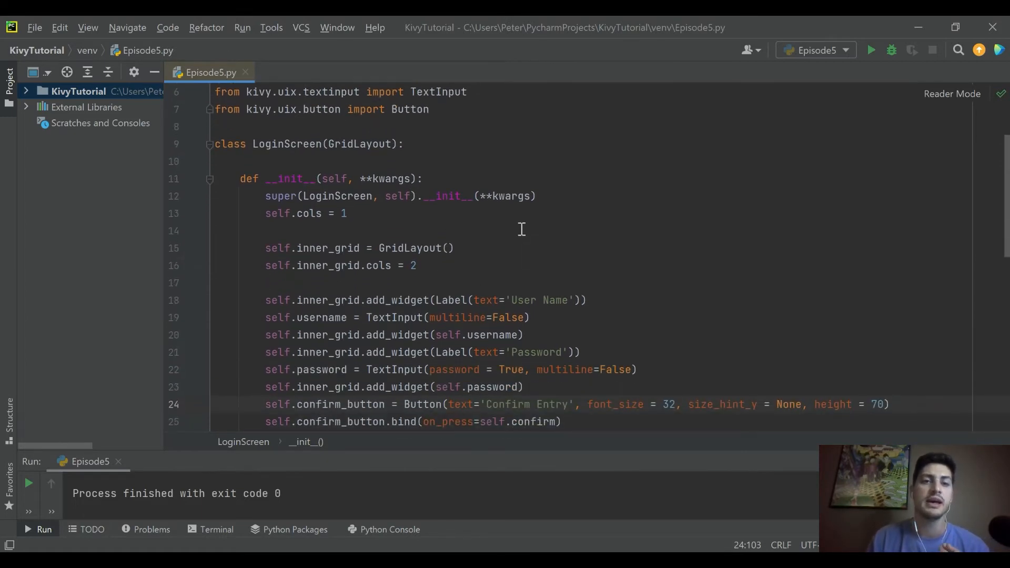
click(306, 231)
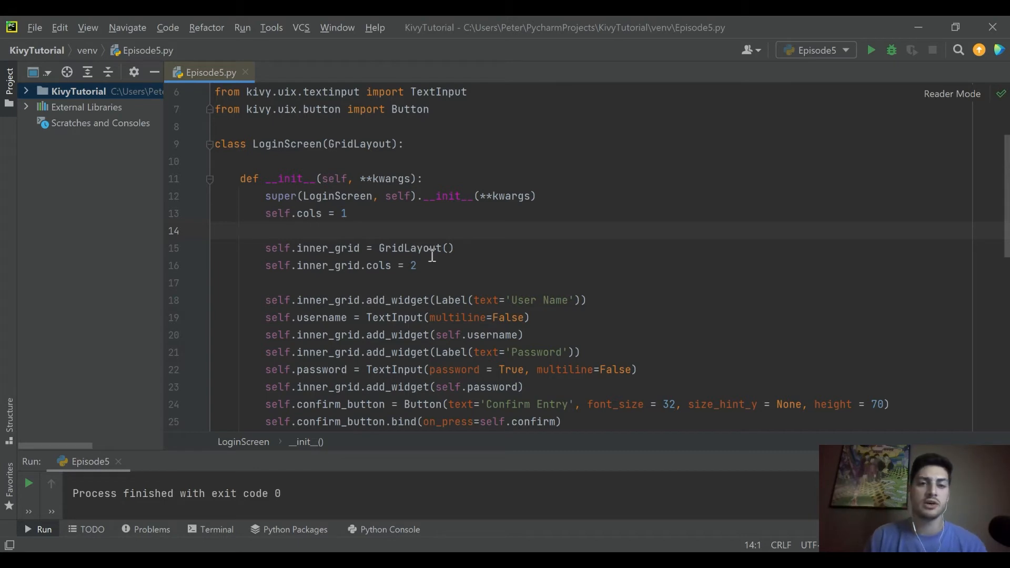
click(298, 278)
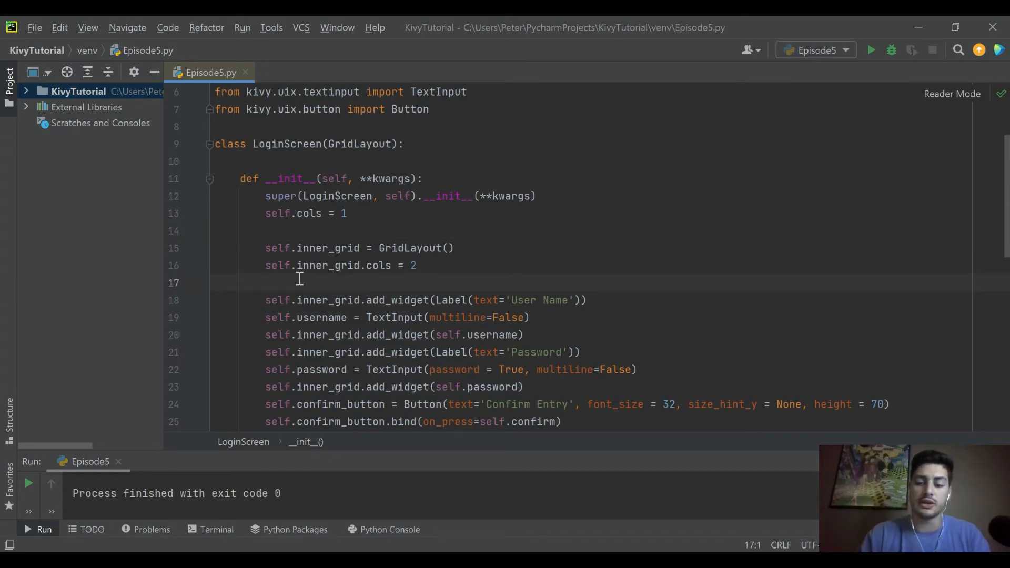
Step: Add self.inner_grid.row_force_default = True below the inner grid's column count
key(Enter)
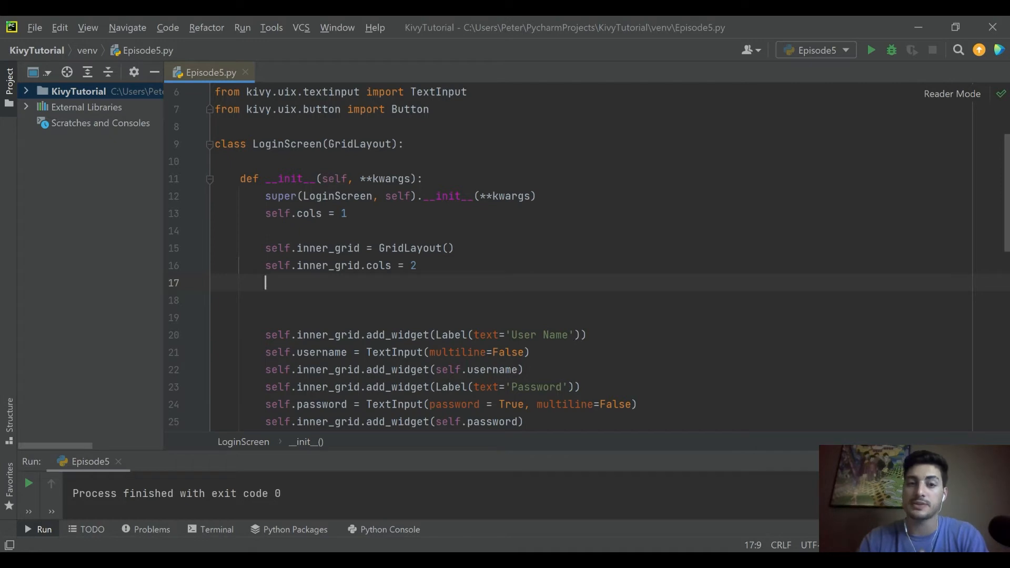
text(s)
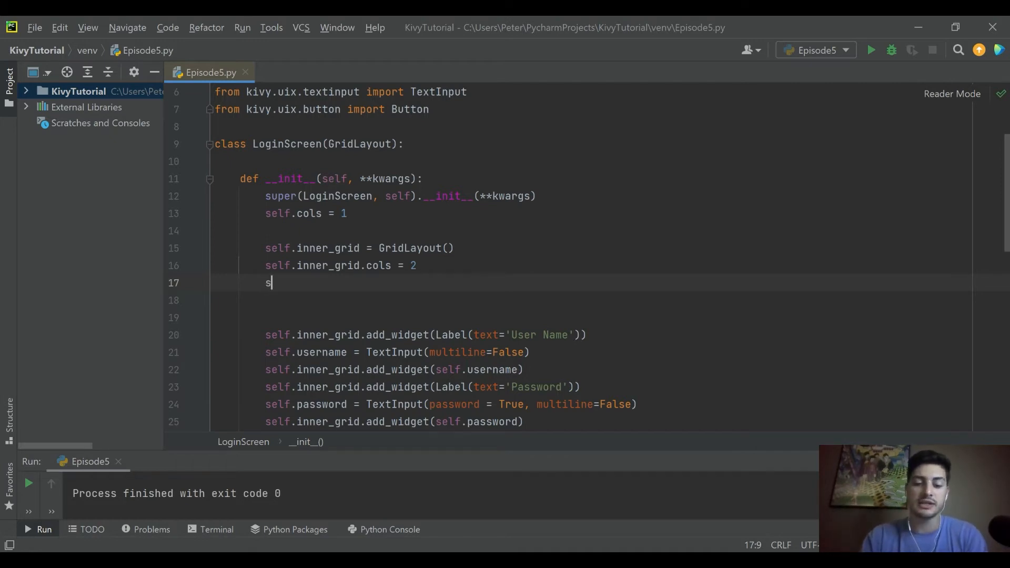
text(elf.)
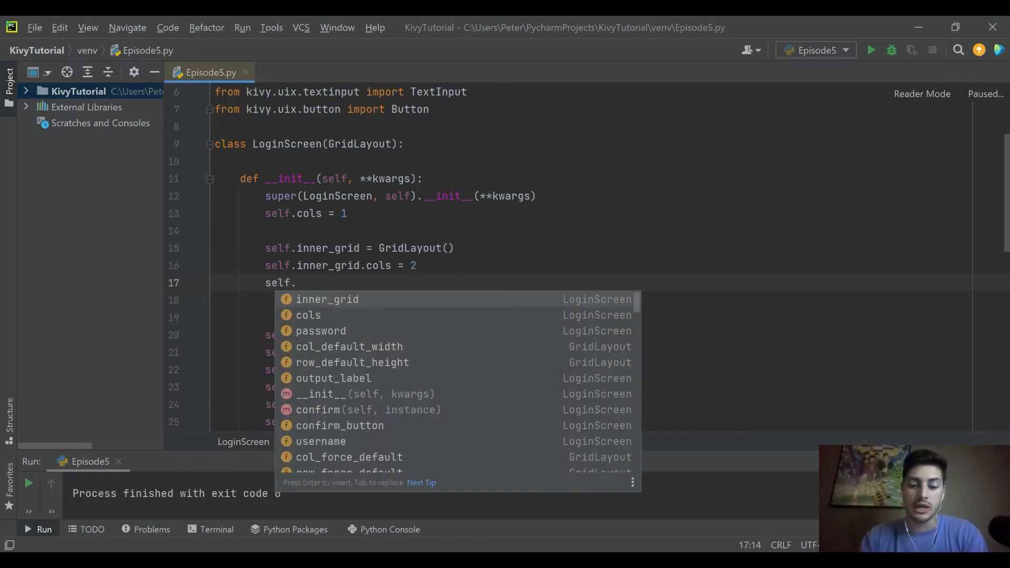
text(inne)
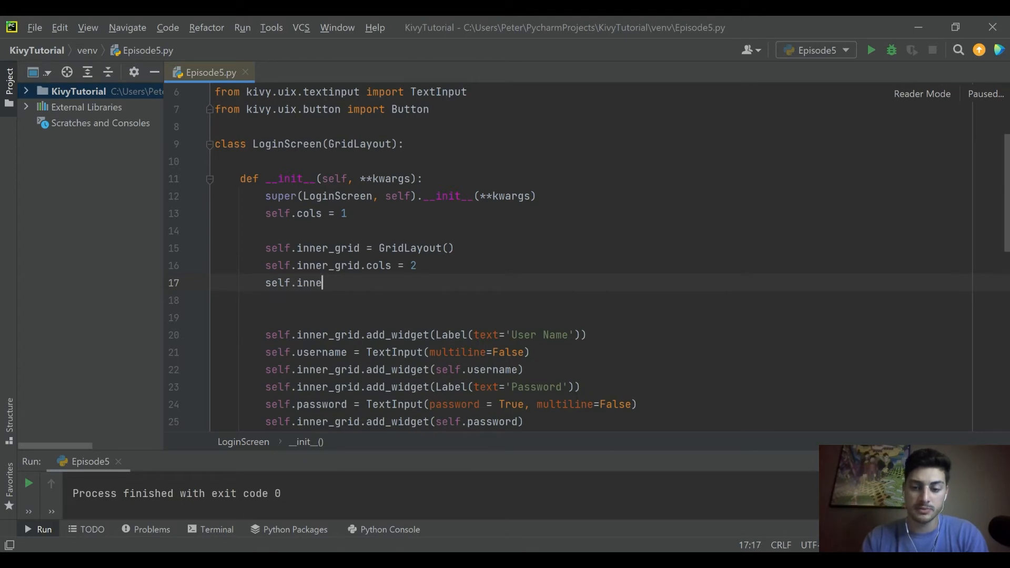
text(r-grid.)
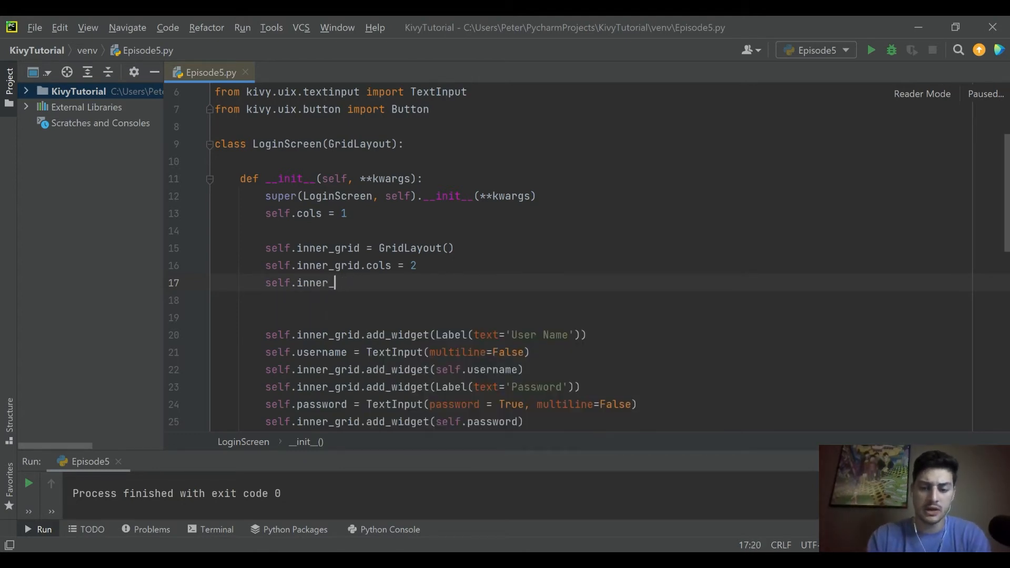
text(grid.)
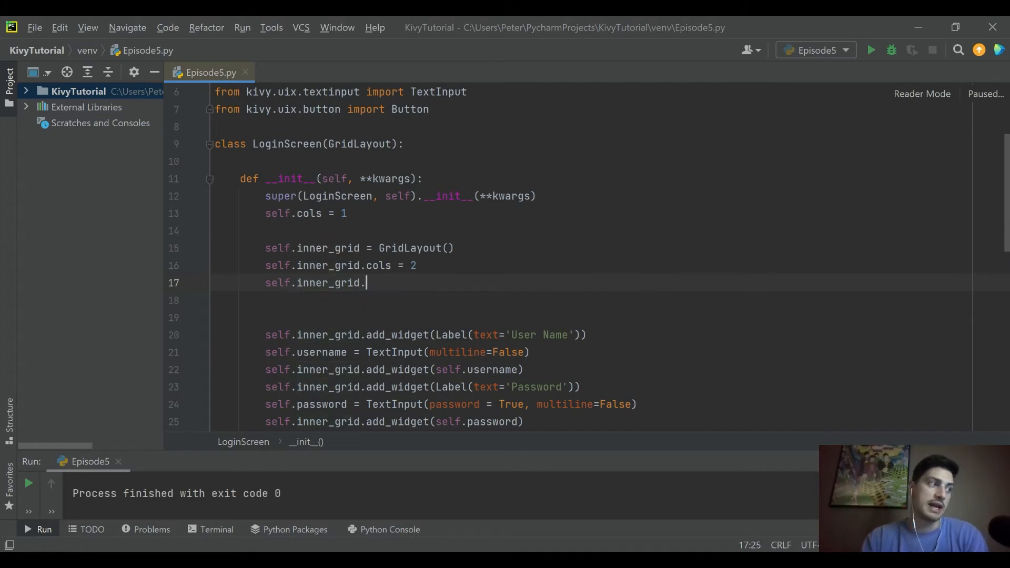
text(row_)
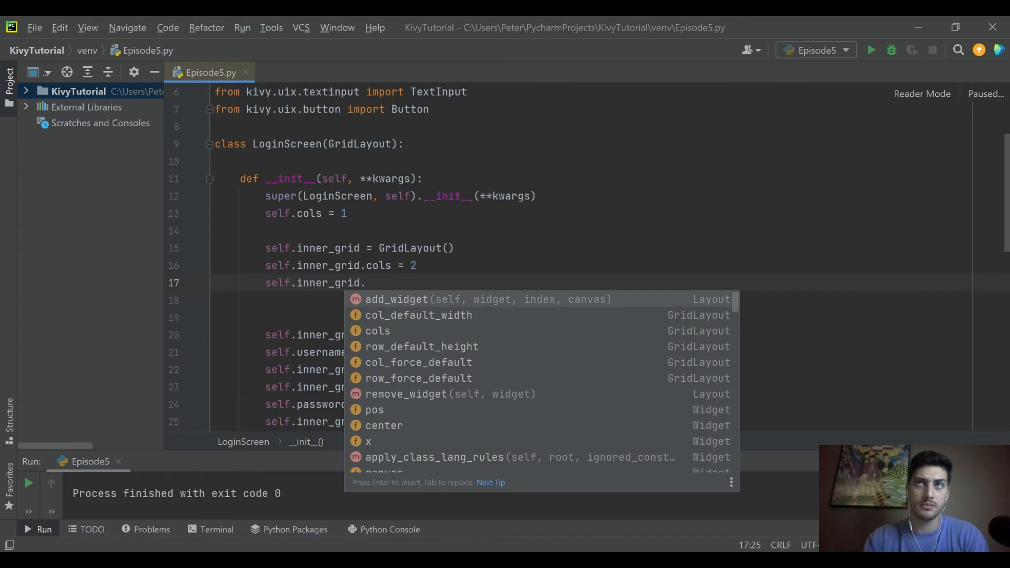
text(row_default_heigh)
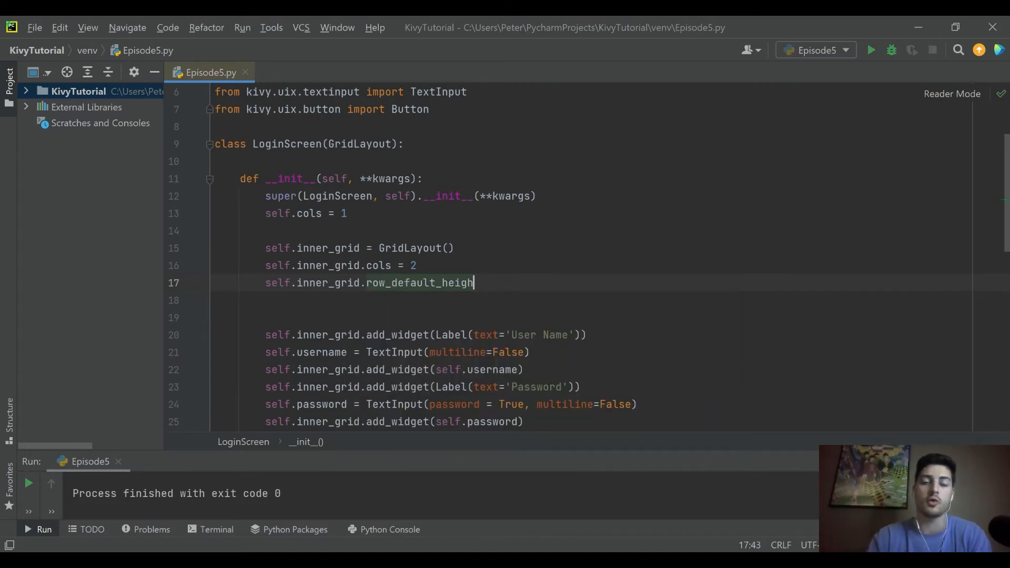
key(BackSpace)
text(o)
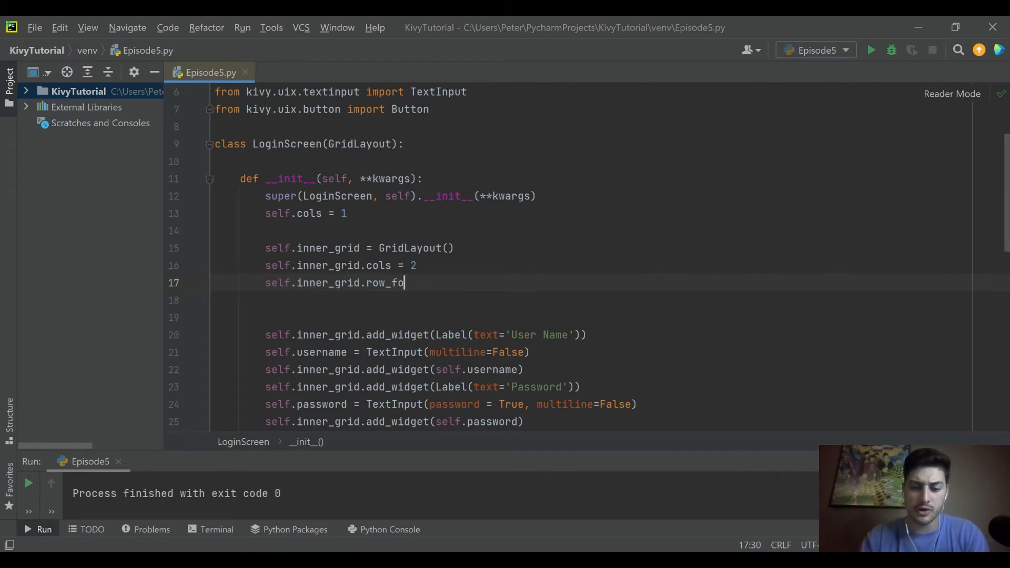
text(rce_default = true)
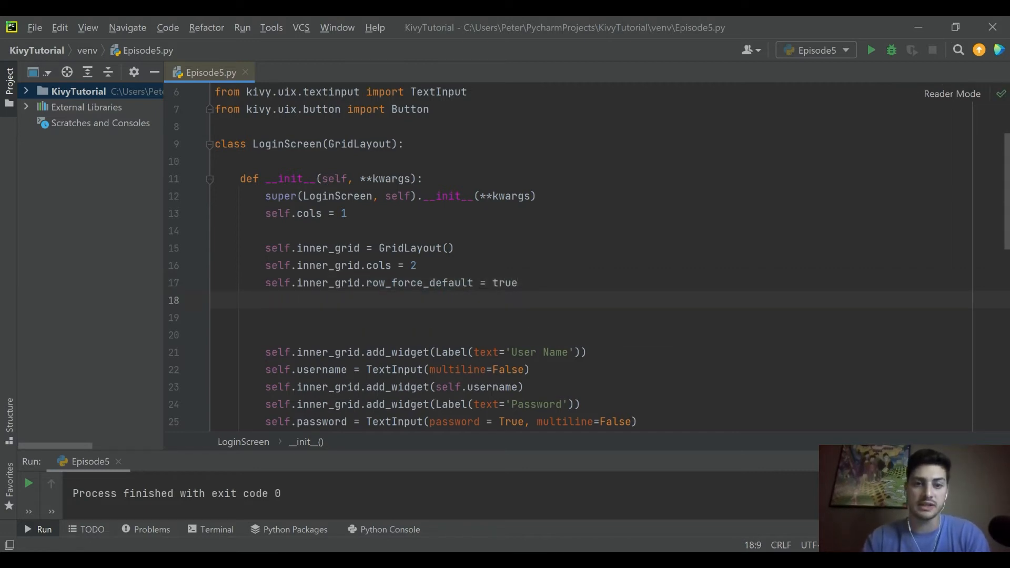
Step: Add self.inner_grid.row_default_height = 150 and capitalise the True value
text(self.inner_grid.r)
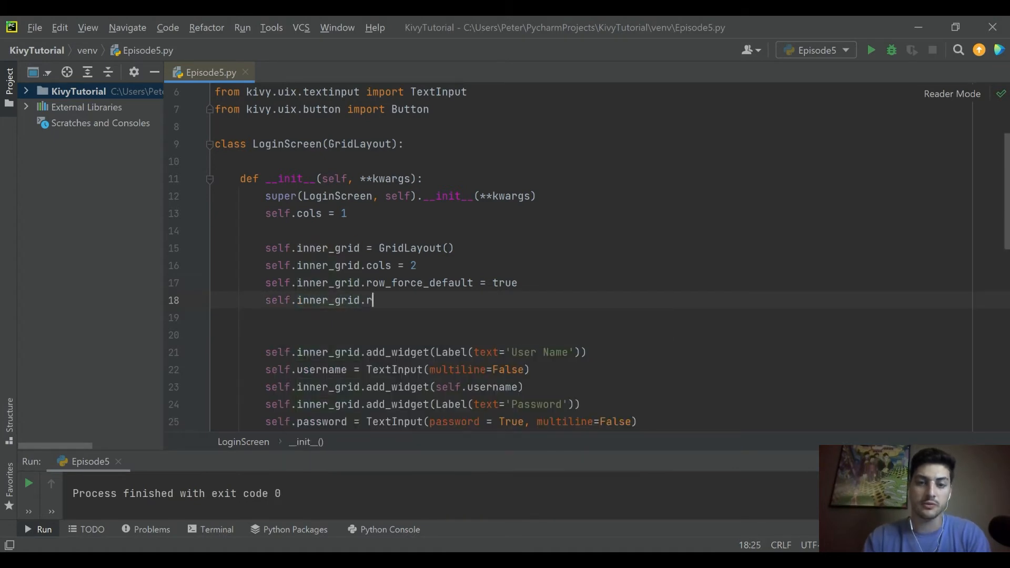
text(ow_default_height =)
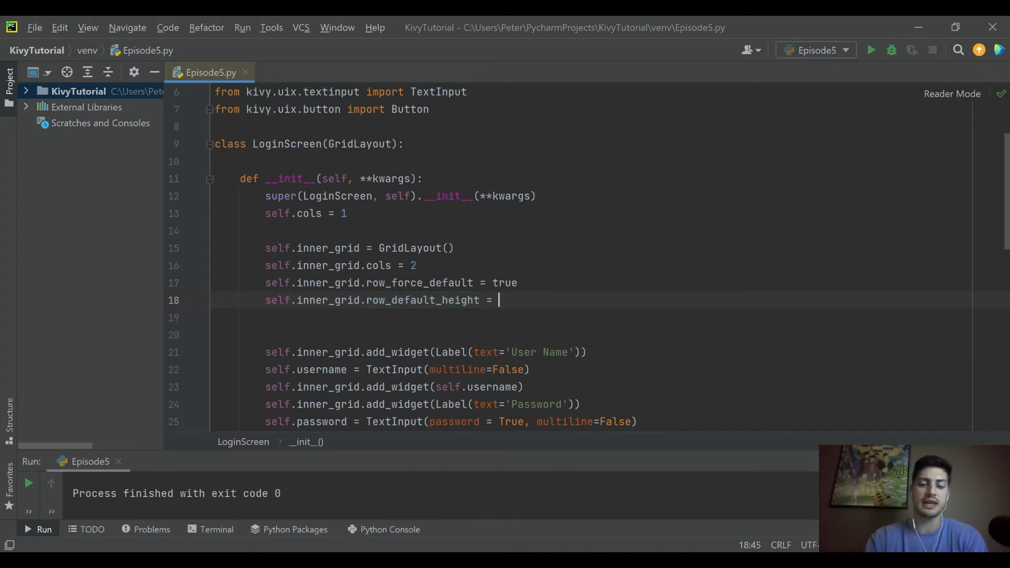
text(150)
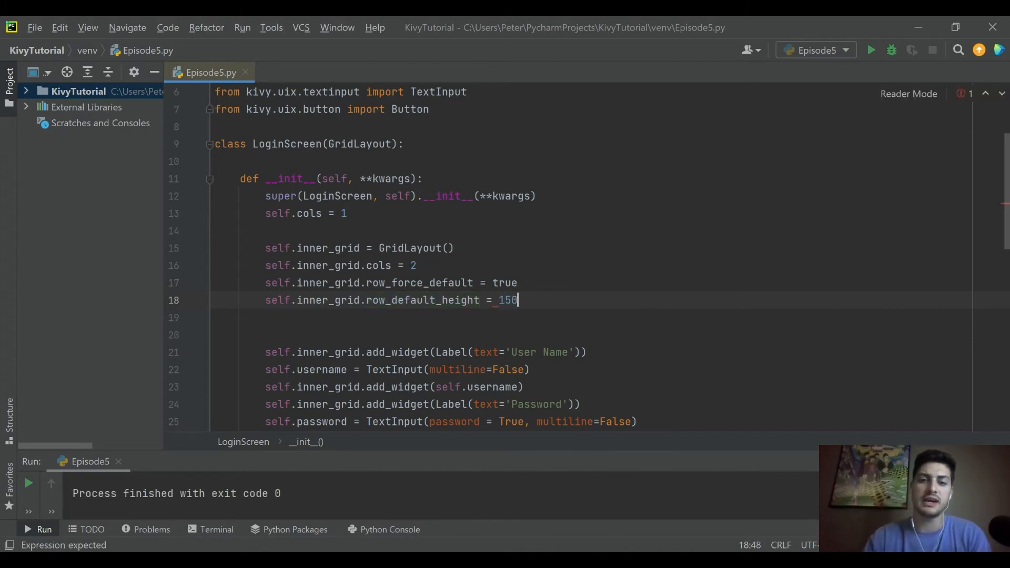
click(496, 282)
text(T)
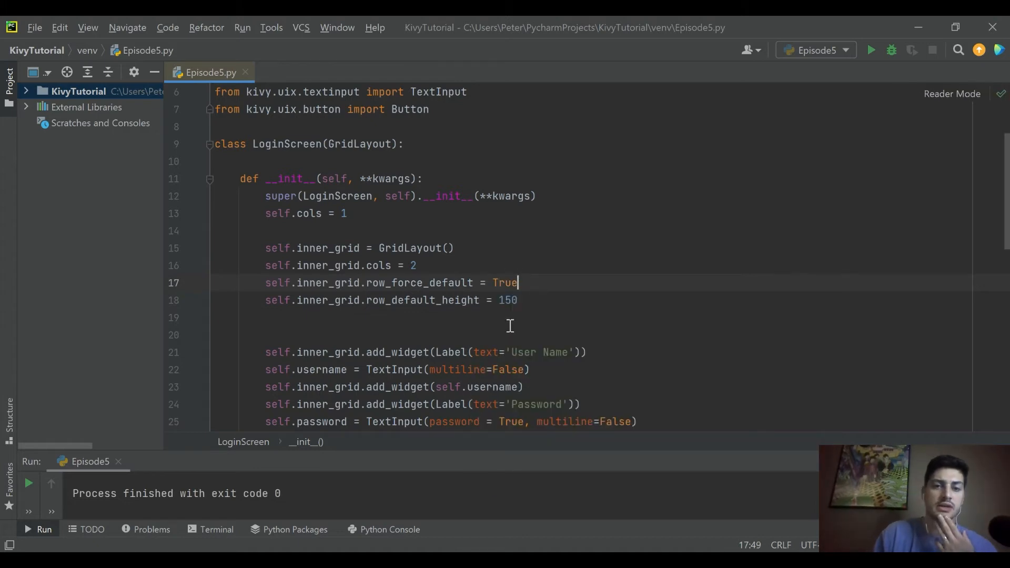
click(522, 316)
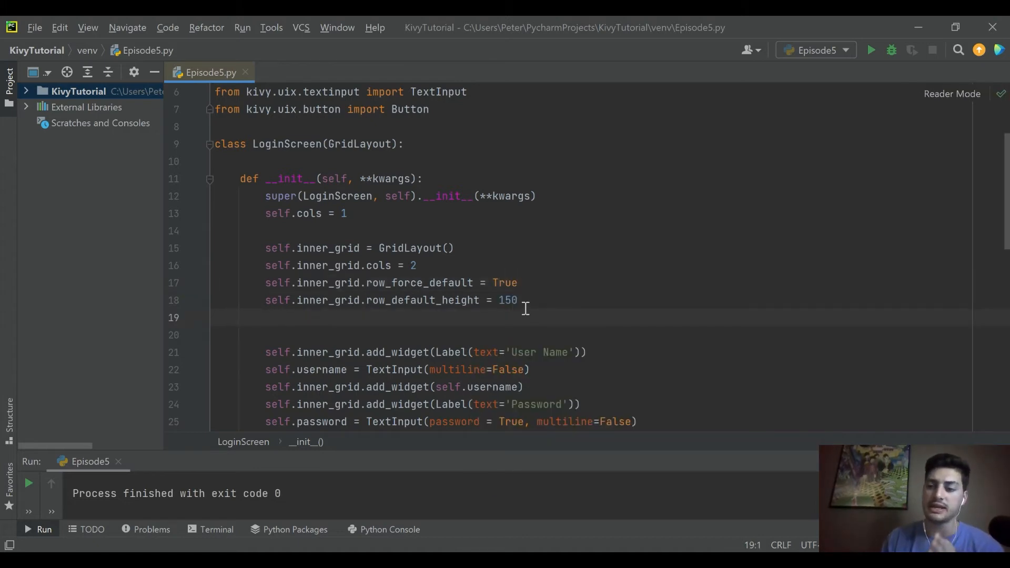
click(502, 300)
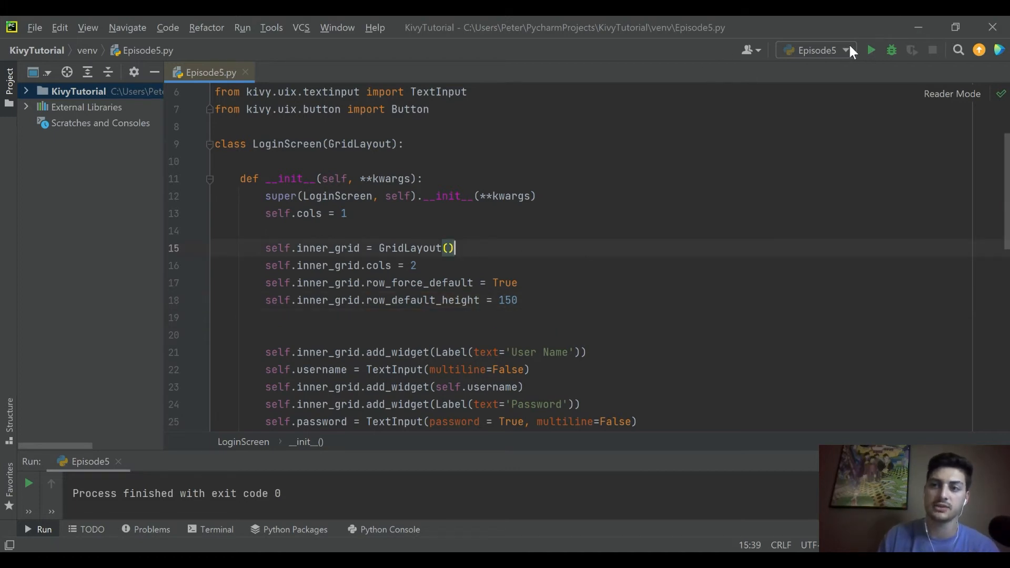
click(871, 50)
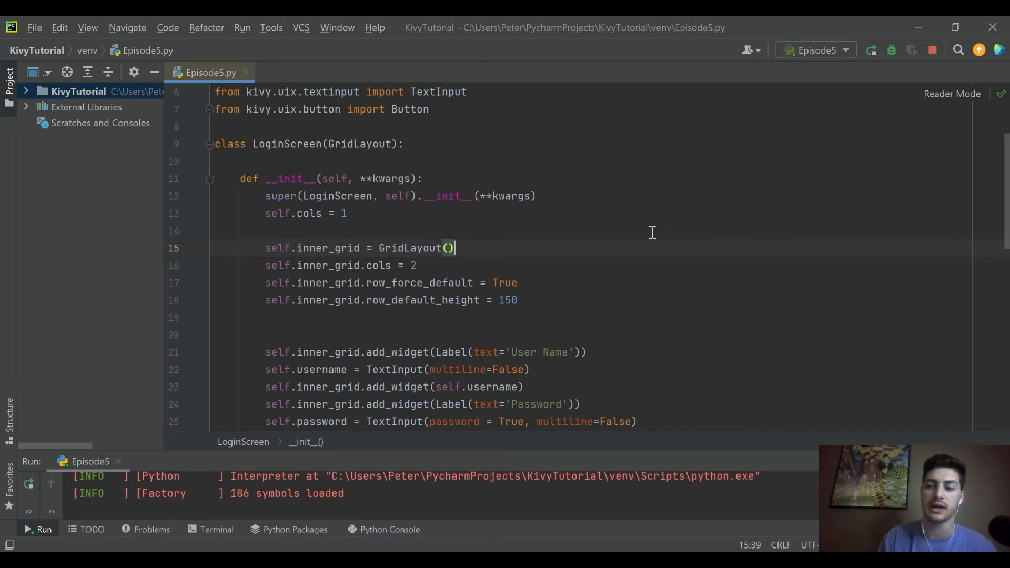
click(44, 529)
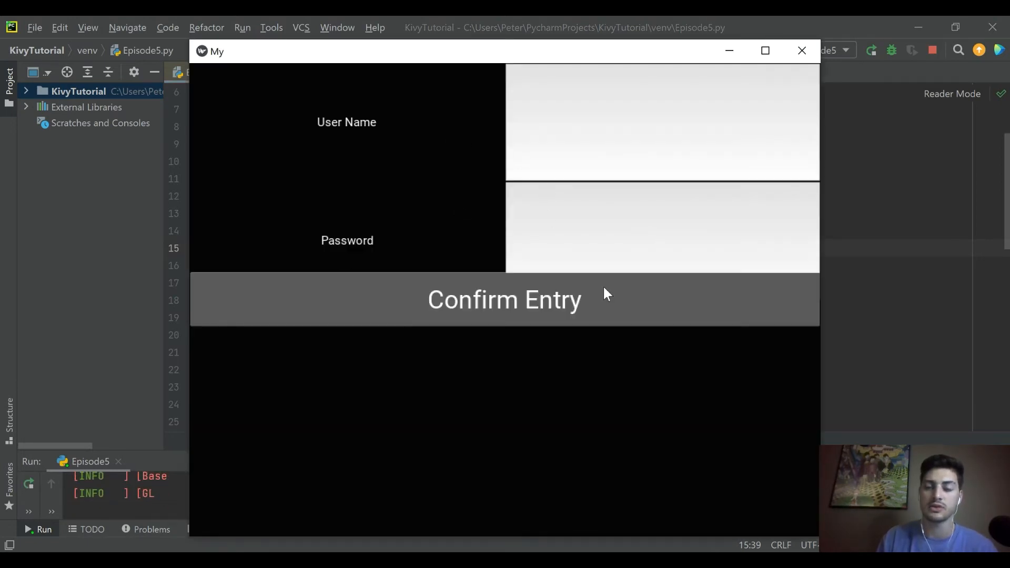
mouse_move(604, 538)
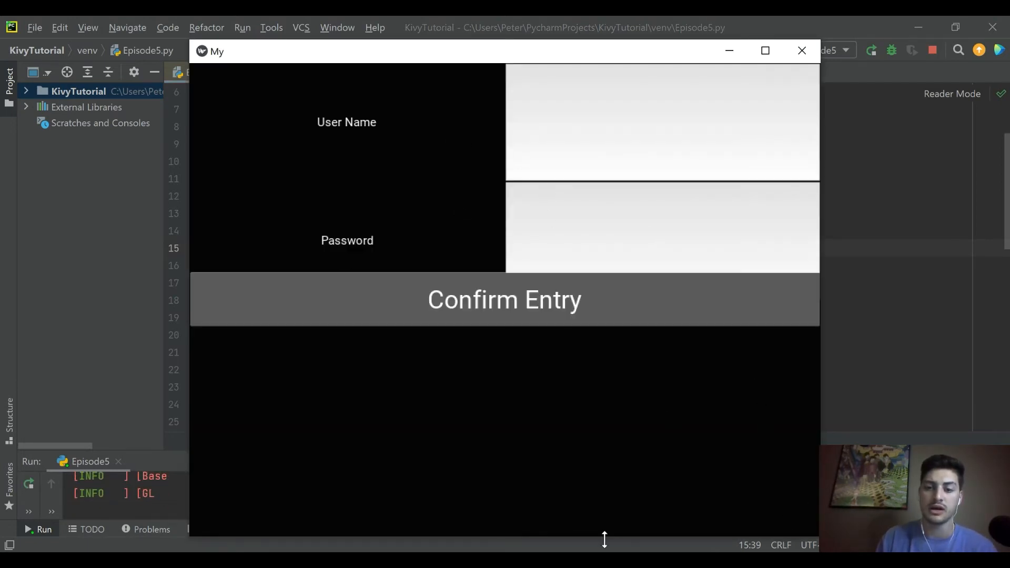
mouse_move(669, 451)
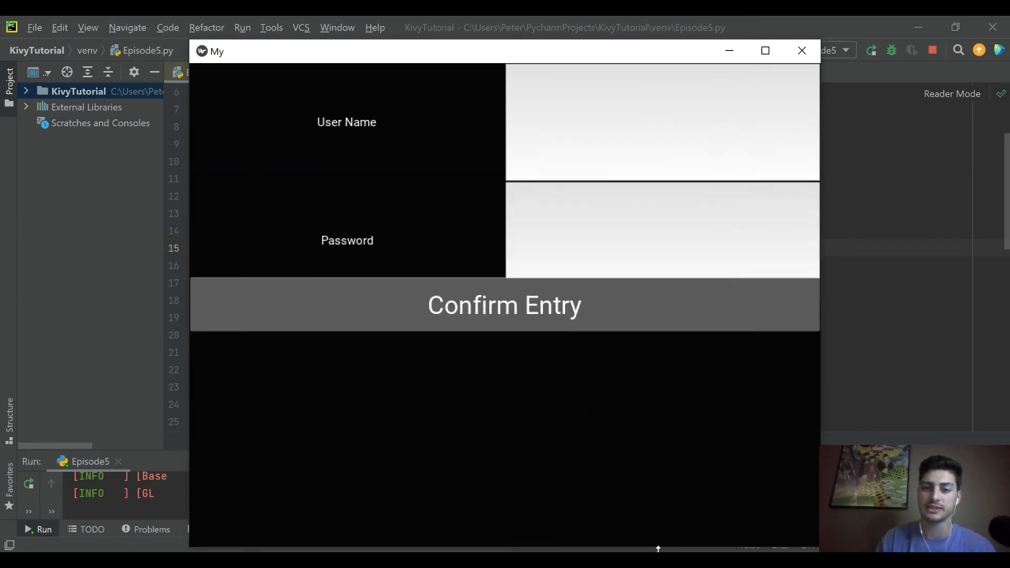
click(504, 304)
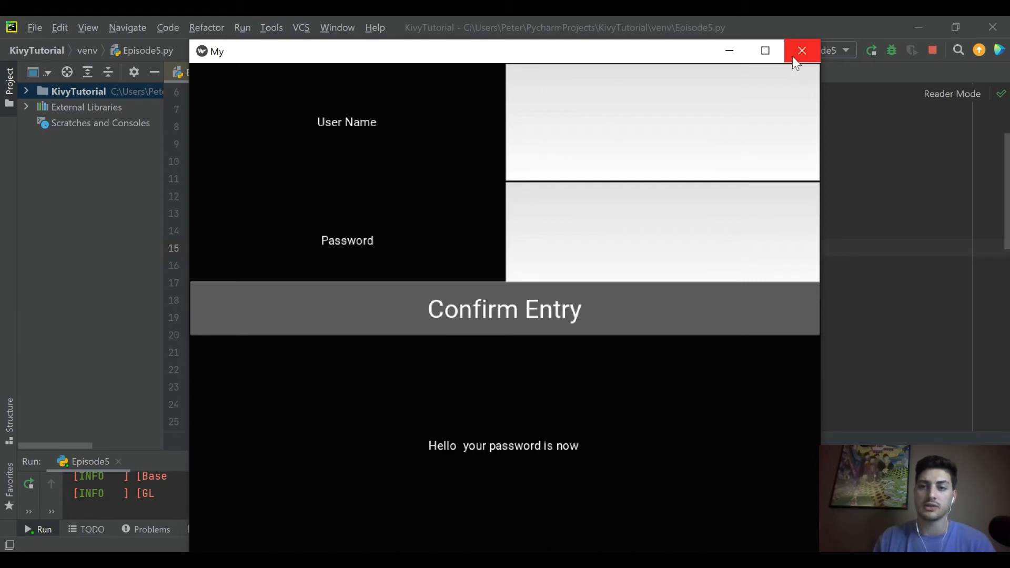
click(801, 50)
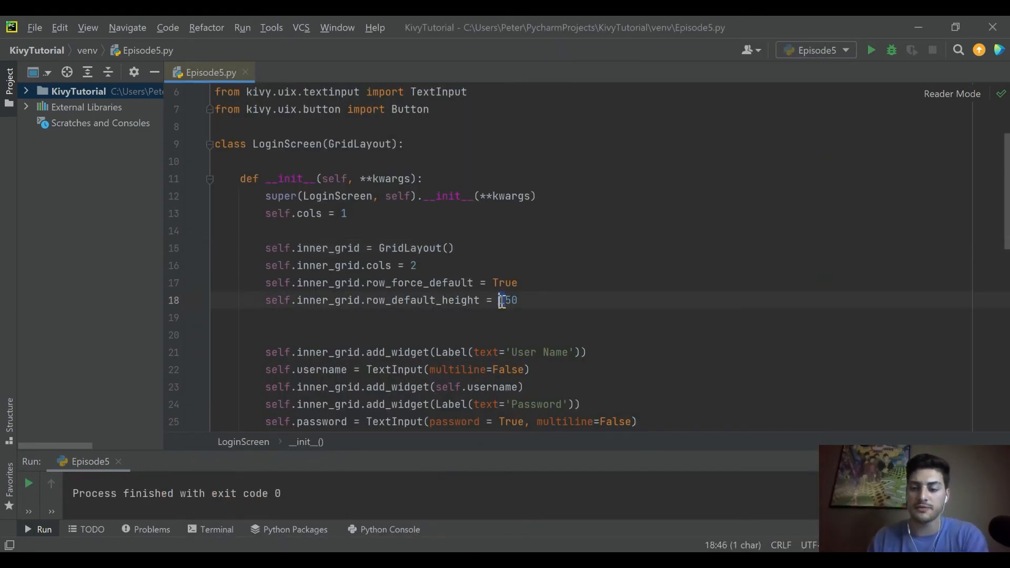
Step: Change row_default_height to 50, rerun the app, and press Confirm Entry
click(417, 266)
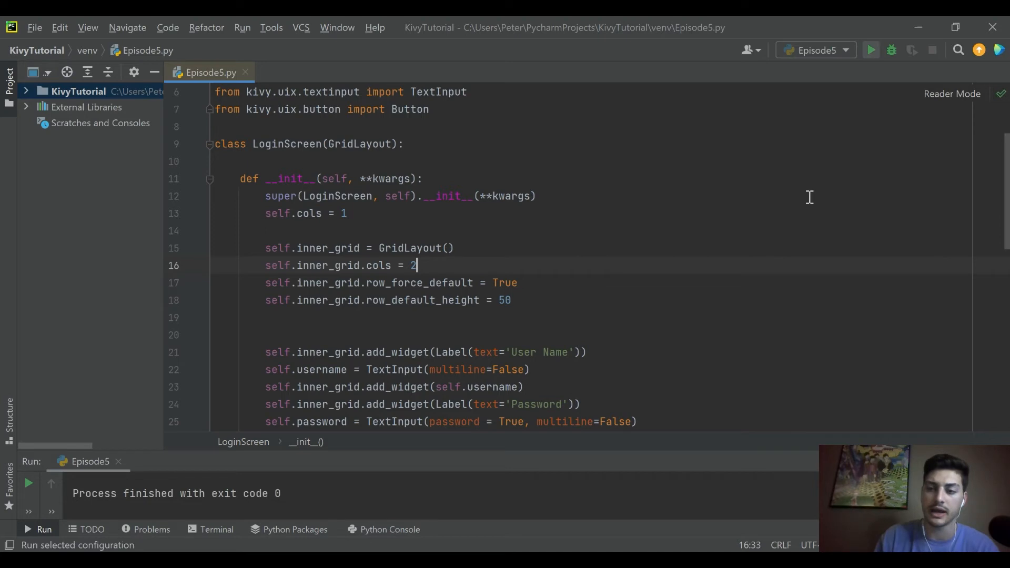
click(869, 50)
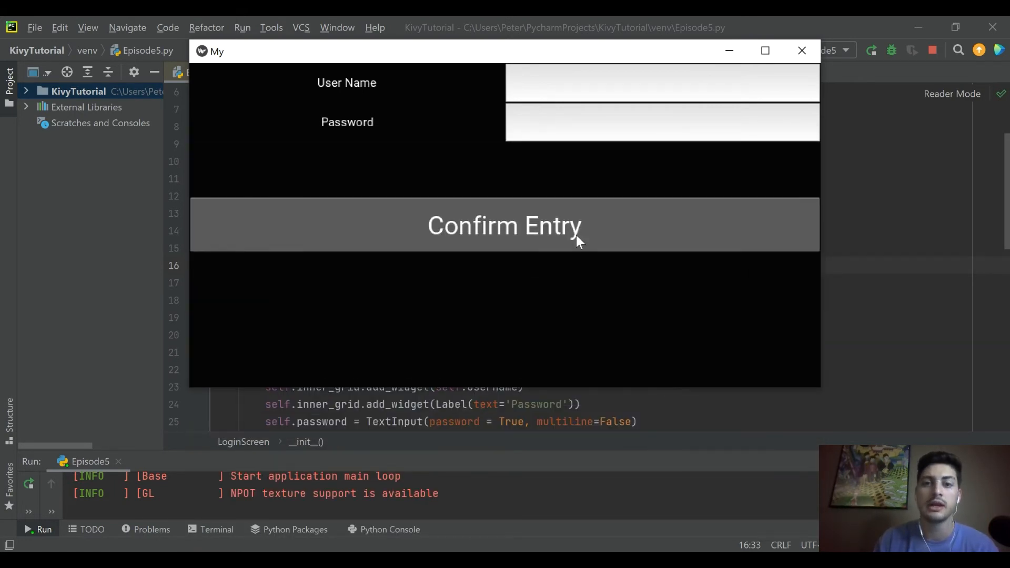
click(504, 225)
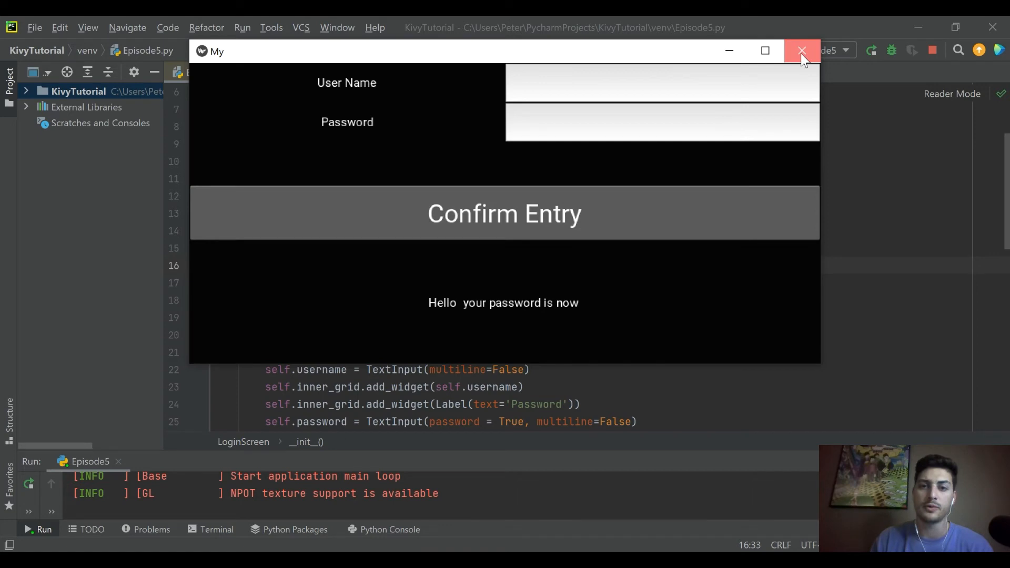
Step: Close the app and append size_hint_x = None, width = 150 to the User Name and Password lines
click(801, 51)
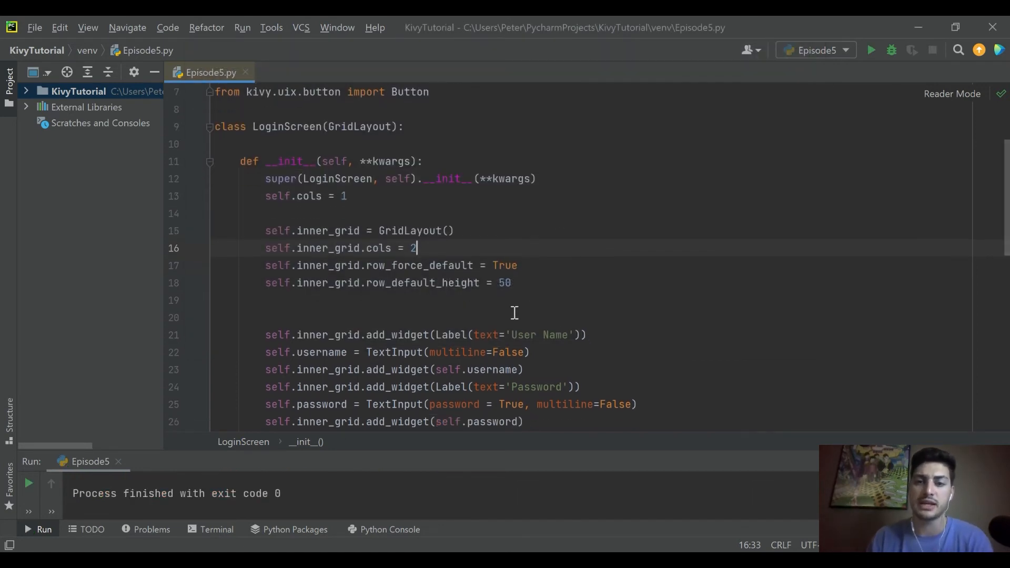
scroll(down, 3)
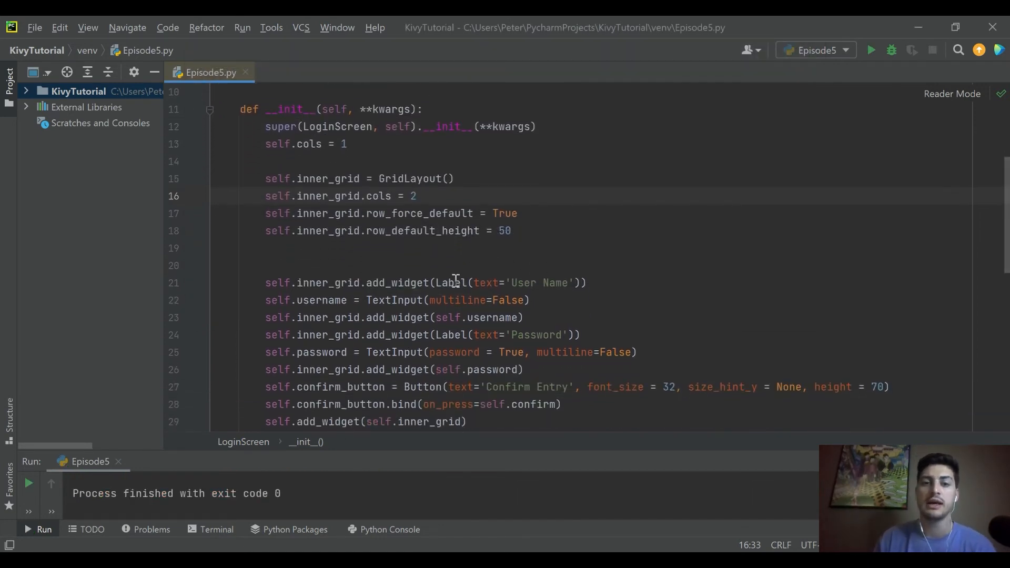
mouse_move(594, 284)
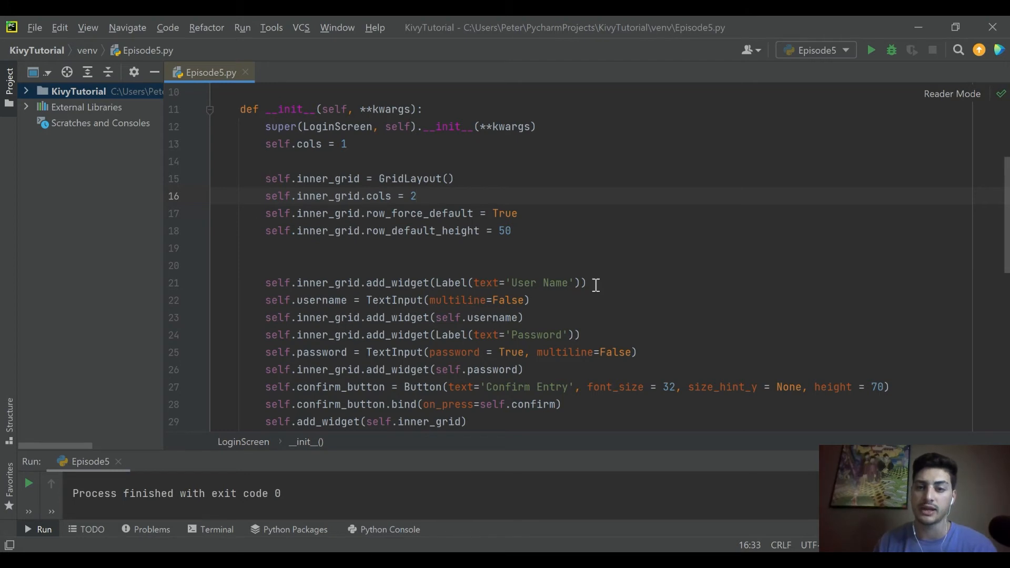
click(582, 283)
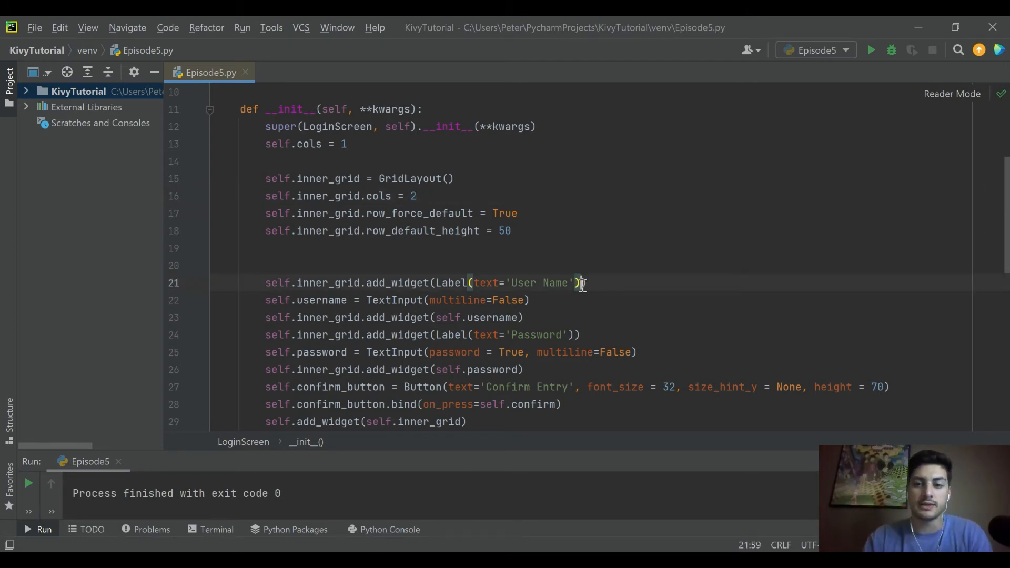
text(, size_hint_x = N)
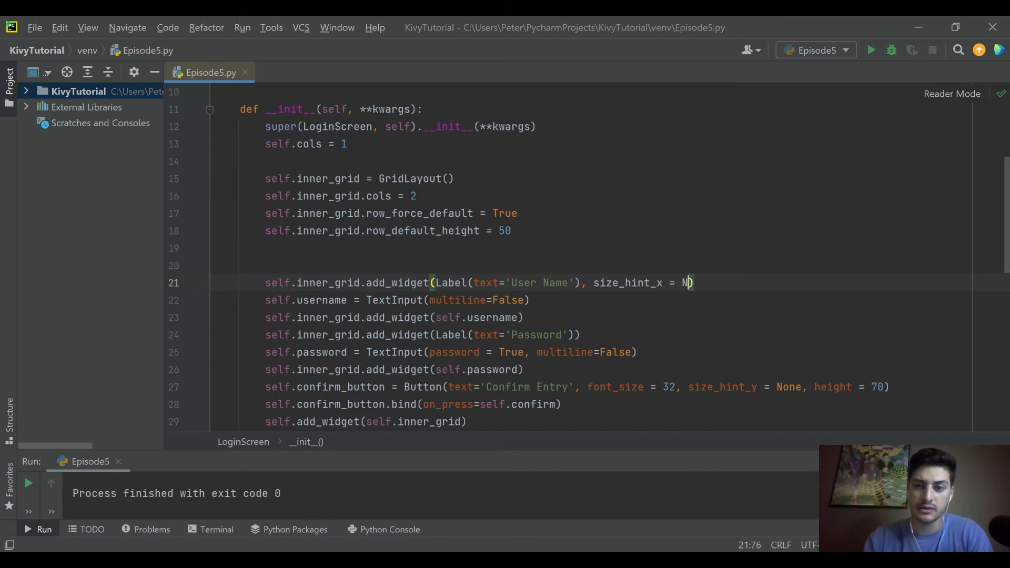
text(one)
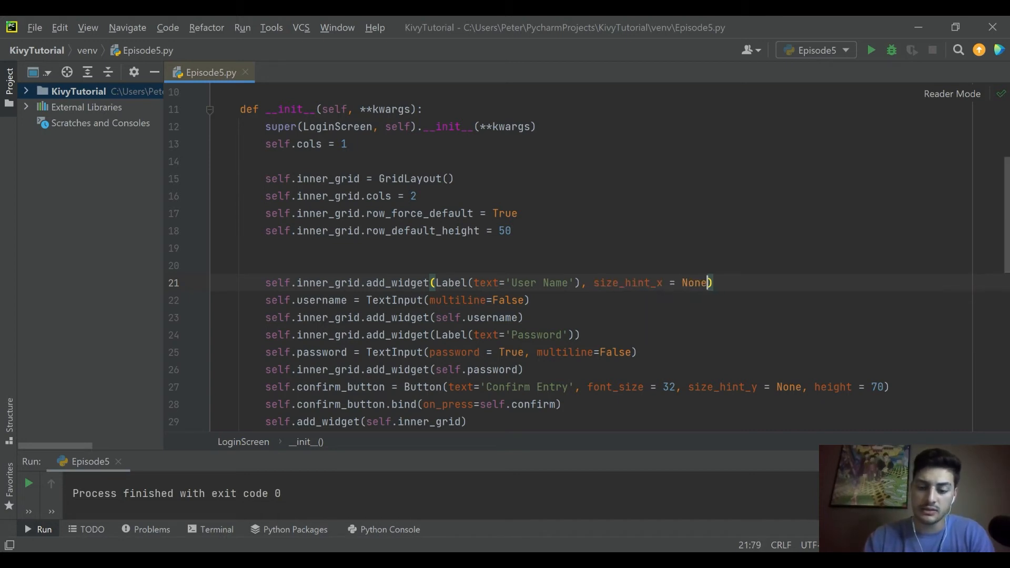
text(, width =)
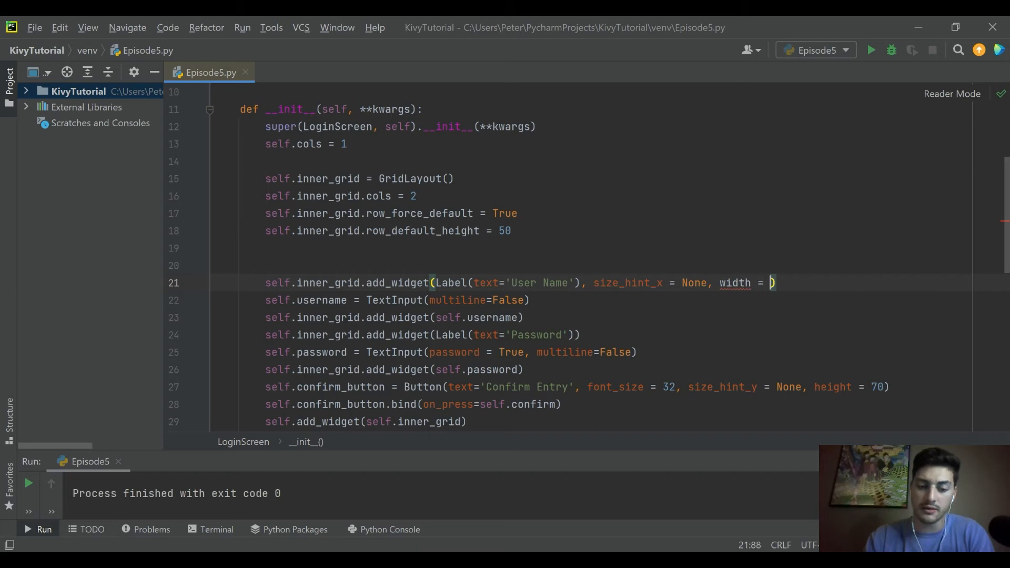
text(150)
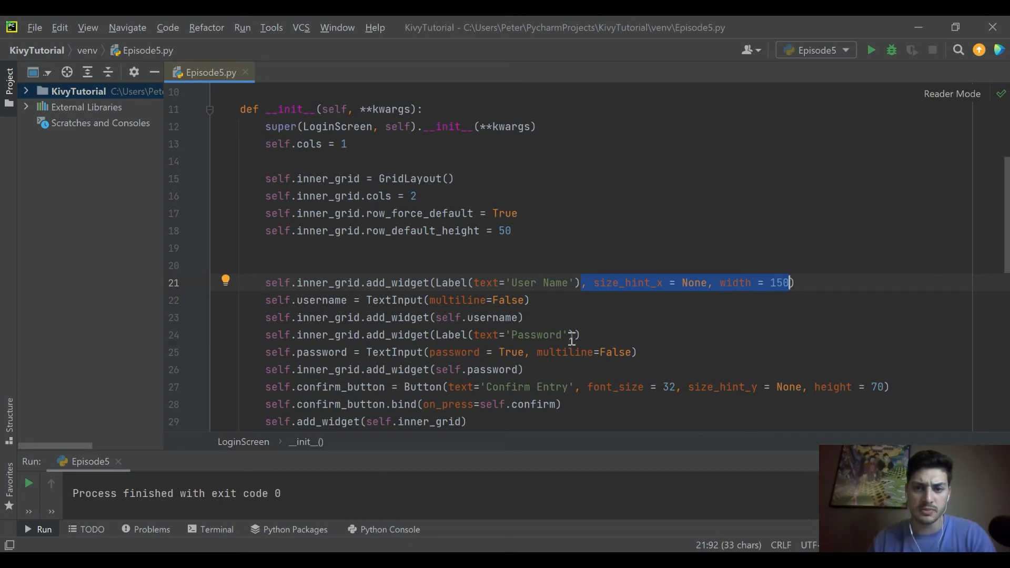
click(580, 334)
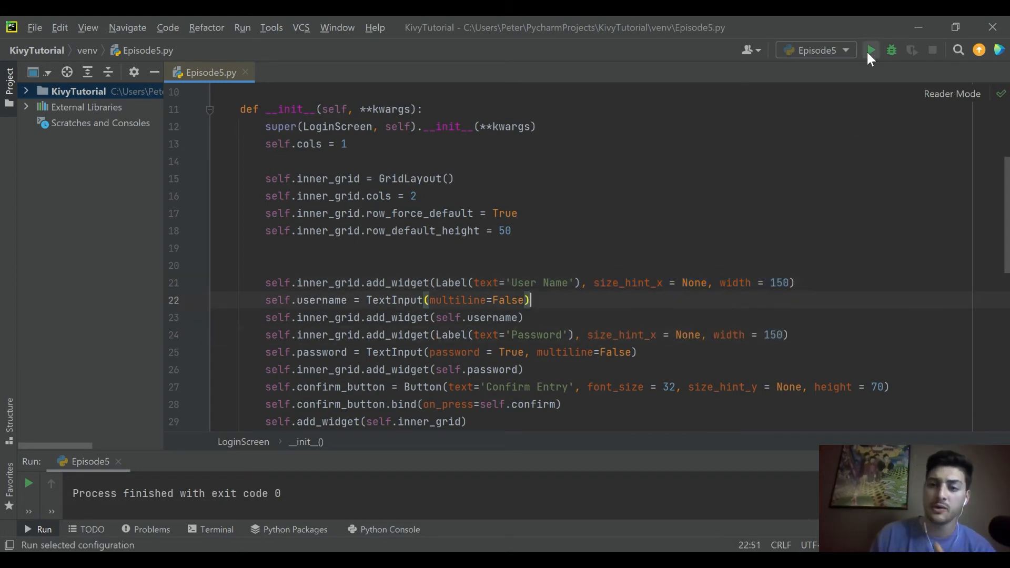
Step: Run to hit the TypeError, then move size_hint_x = None, width = 150 inside the Label calls
click(869, 50)
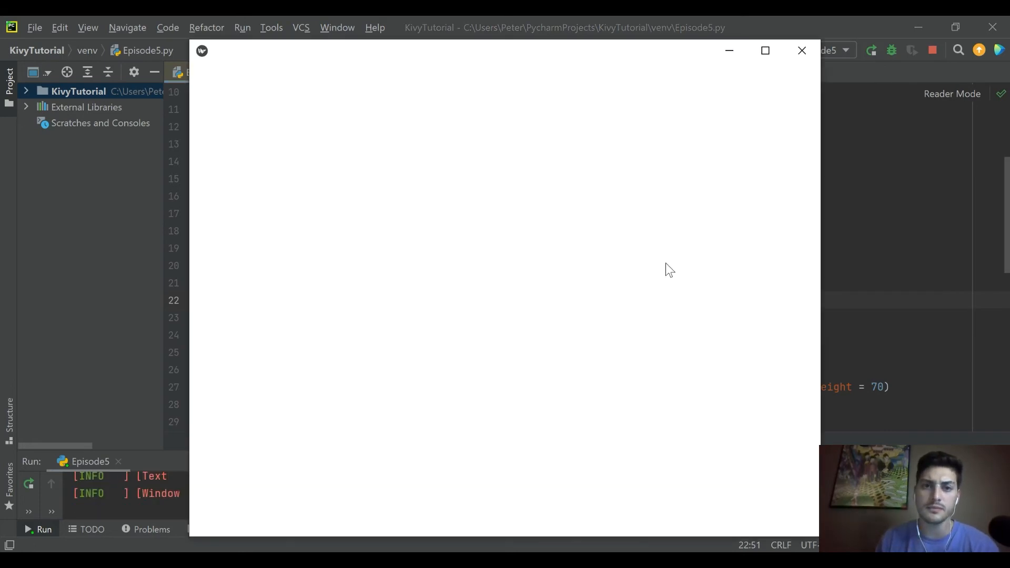
click(801, 50)
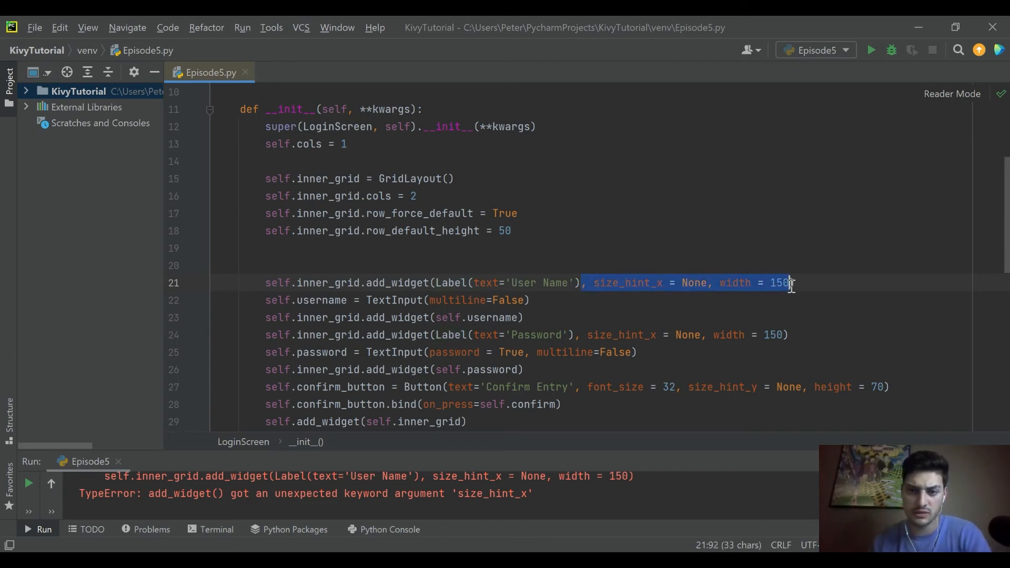
key(Delete)
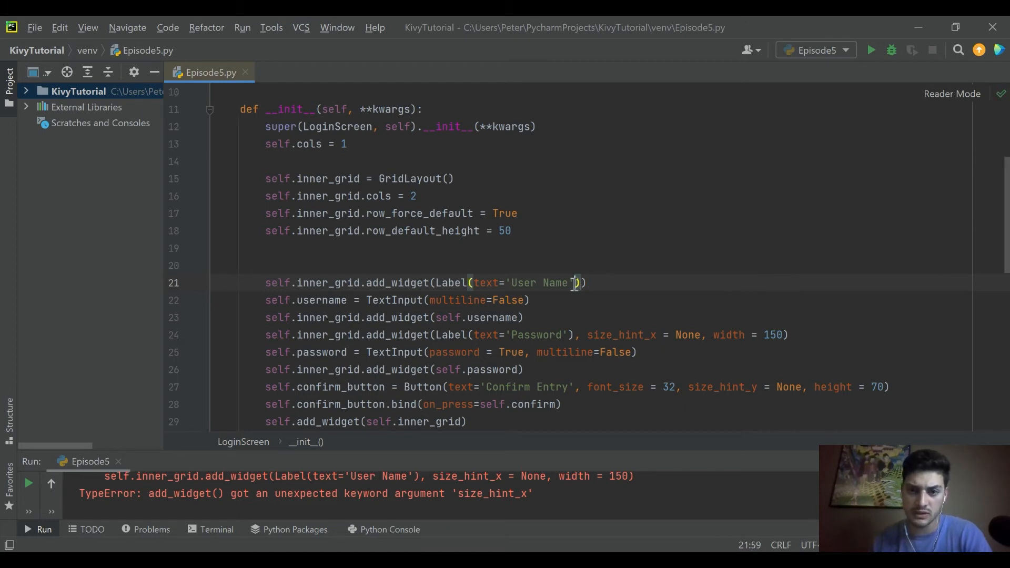
text(, size_hint_x = None, width = 150)
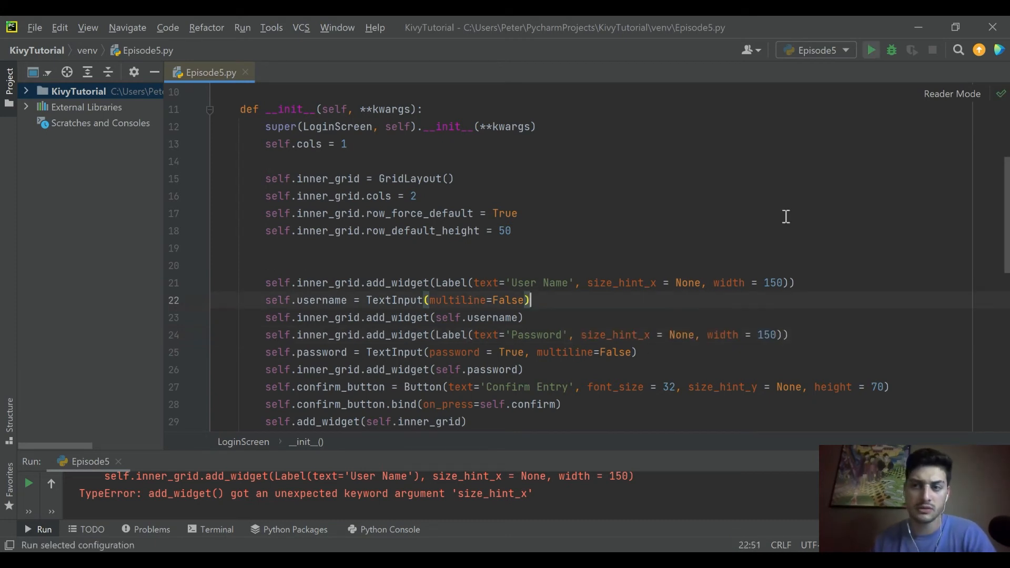
click(869, 50)
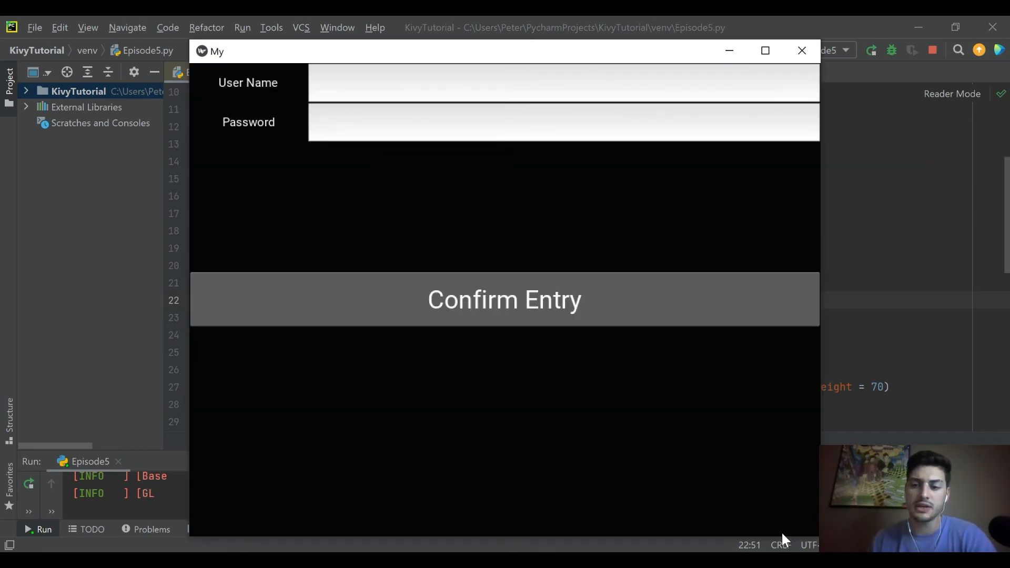
mouse_move(587, 542)
text(peter)
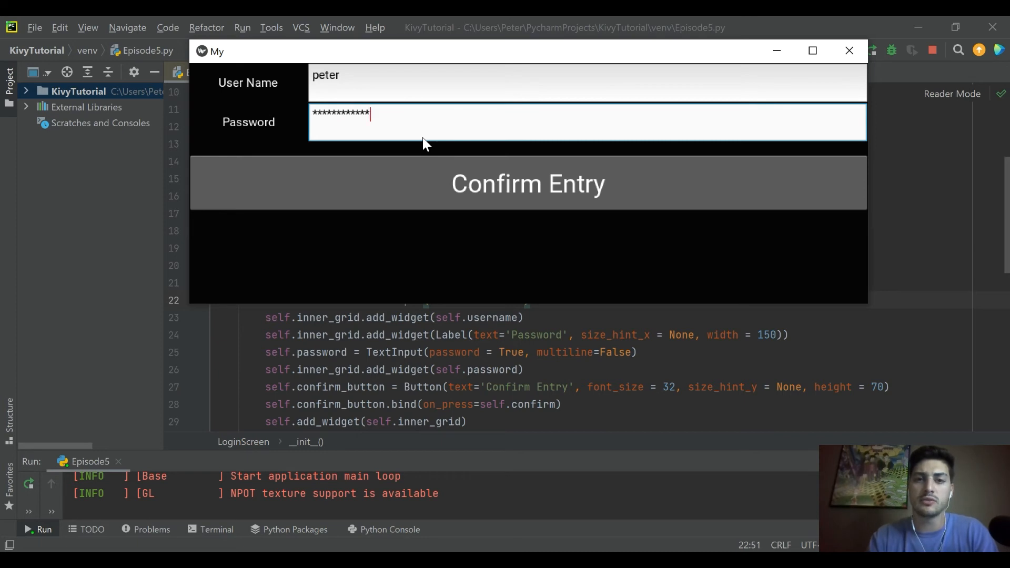
click(528, 183)
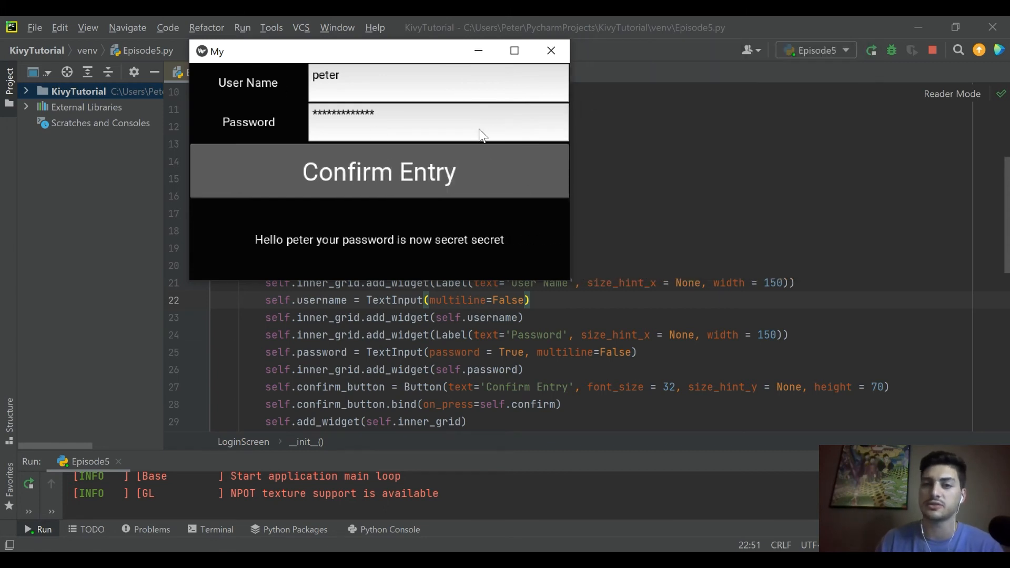
click(551, 50)
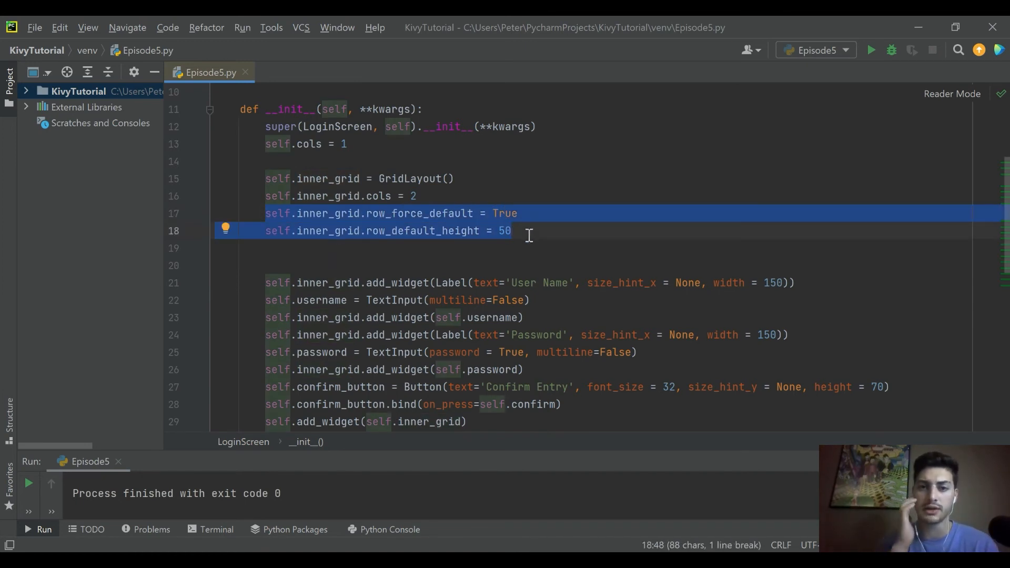
Step: Add self.inner_grid.col_force_default = True and col_default_width = 300 below the row height line
click(528, 230)
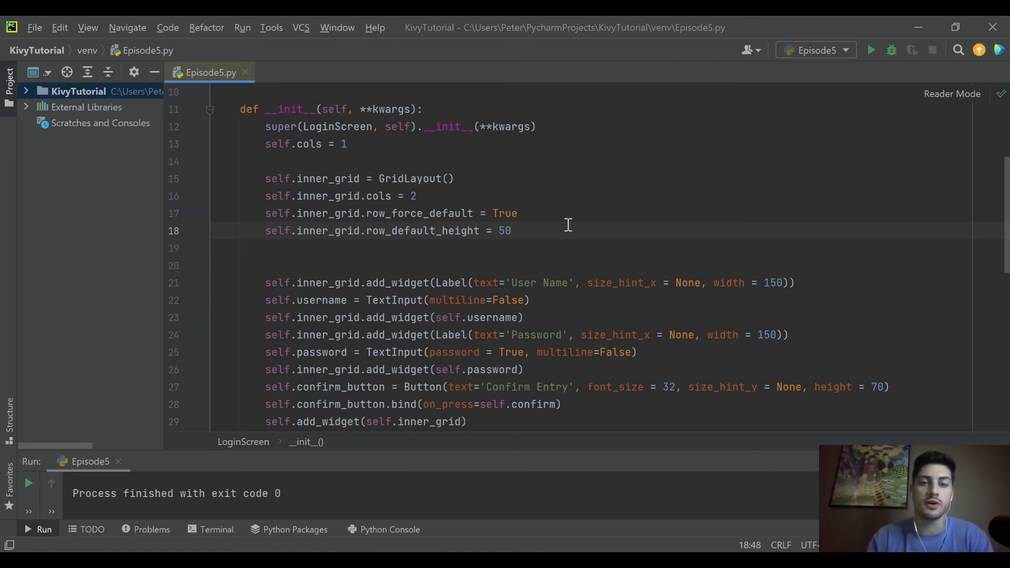
text(self.inner_grid.c)
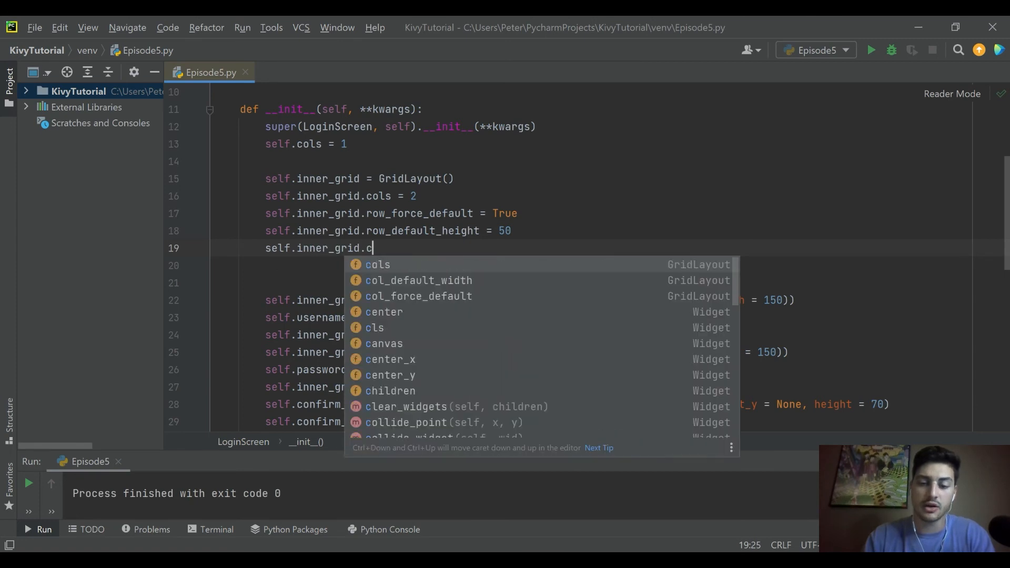
text(ol_force_default = true)
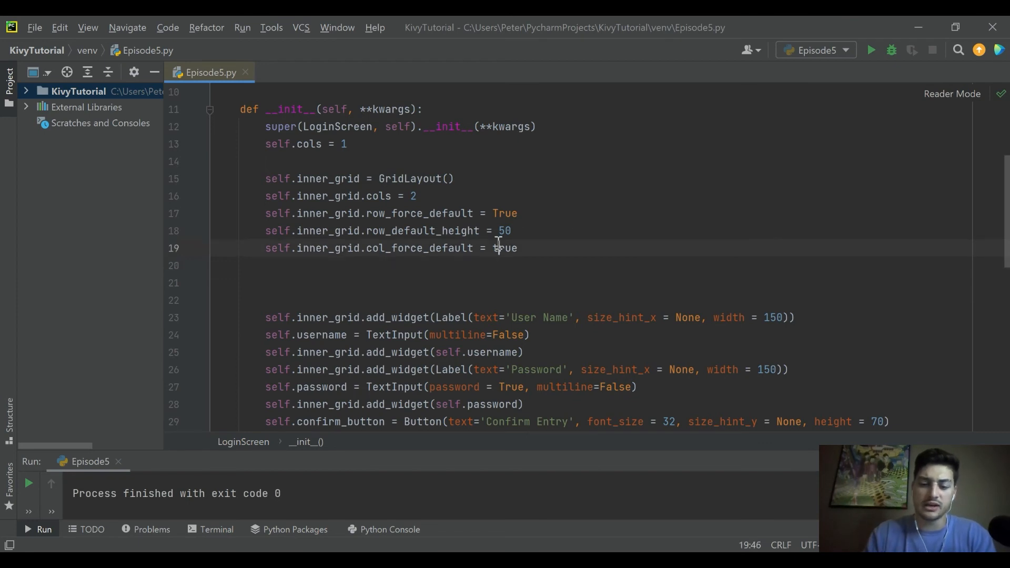
text(self.inner_)
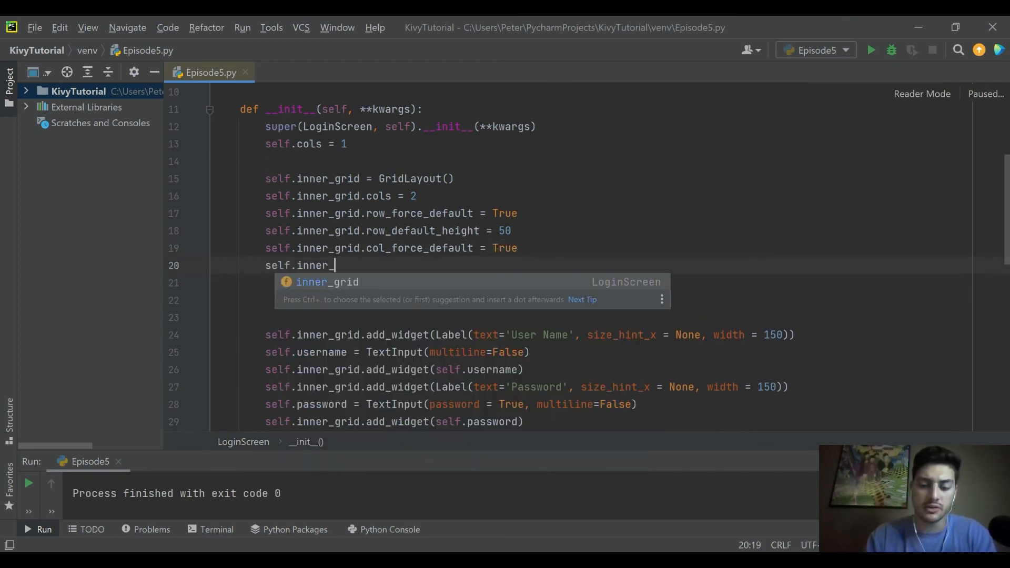
text(grid.col_de)
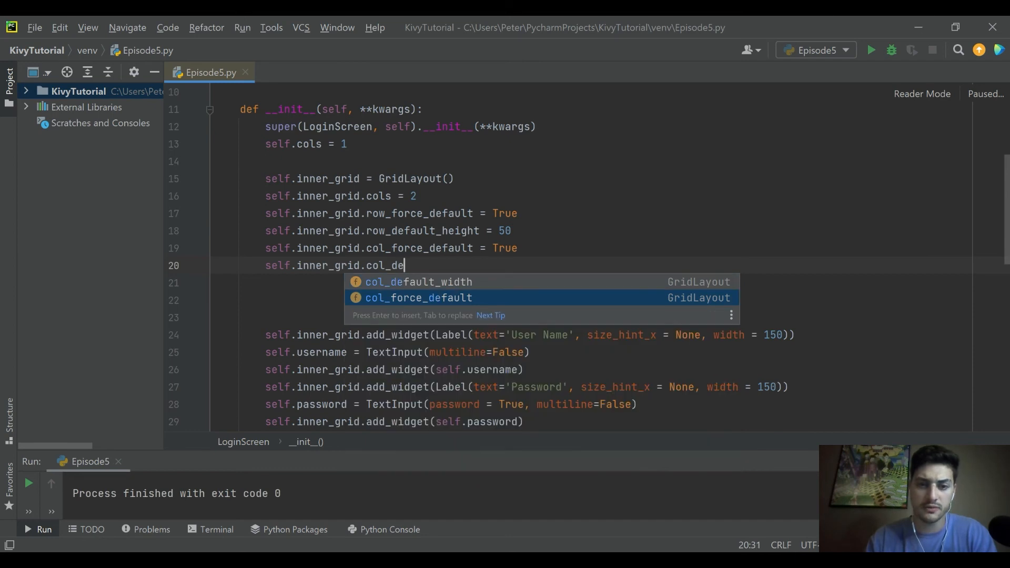
click(419, 282)
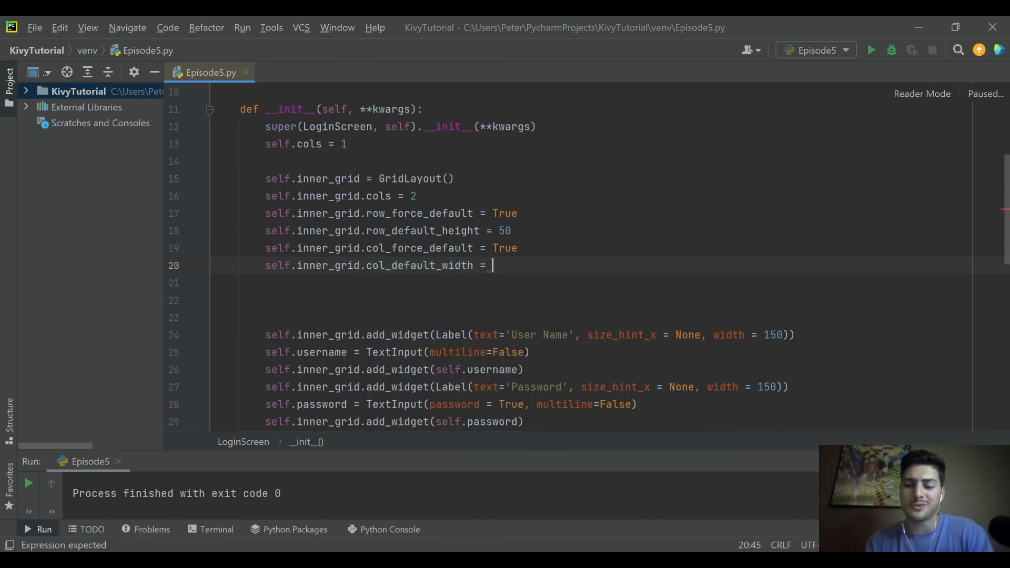
text(300)
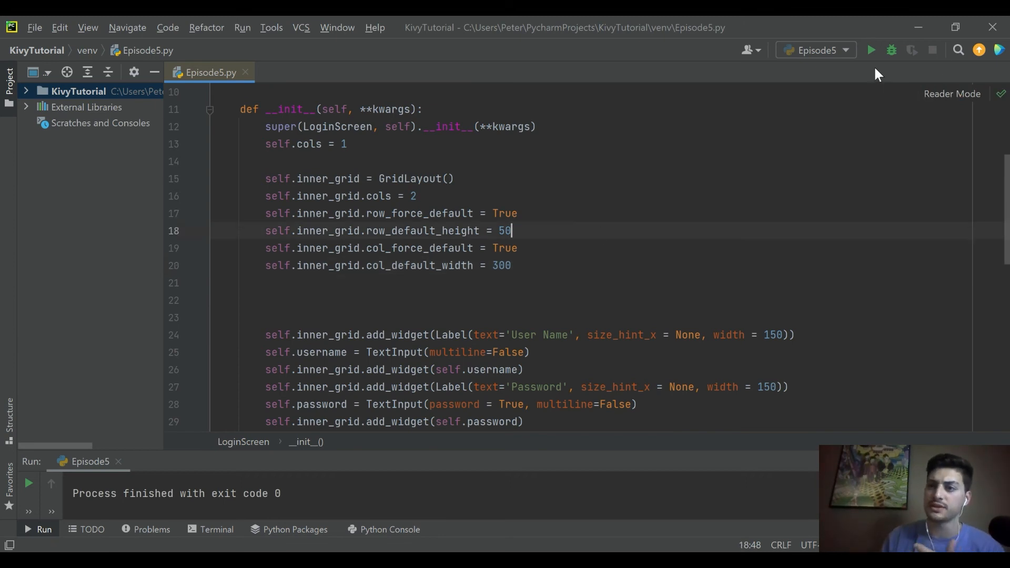
Step: Run the login app to view the 300-wide columns, then close it
click(870, 50)
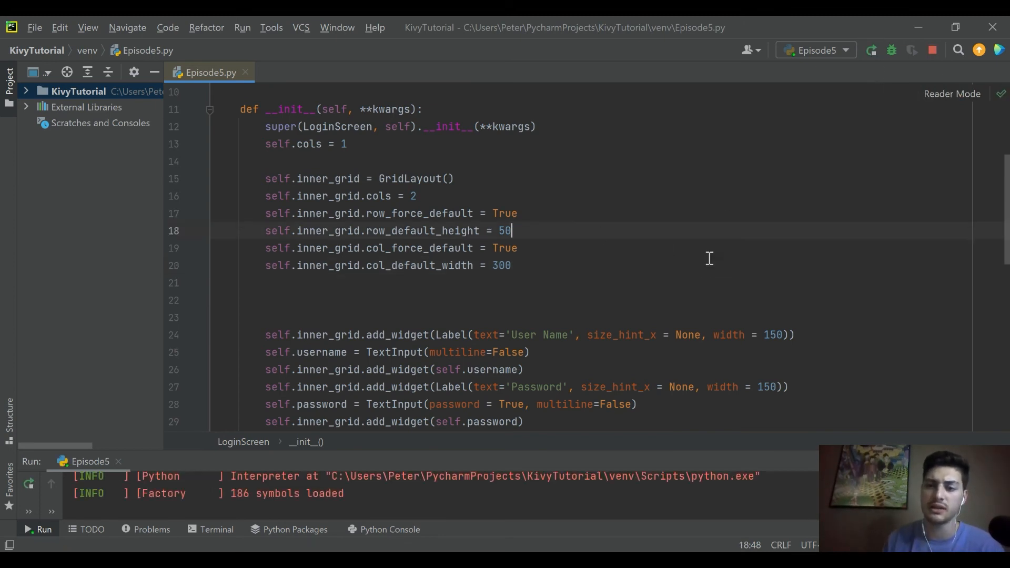
click(44, 529)
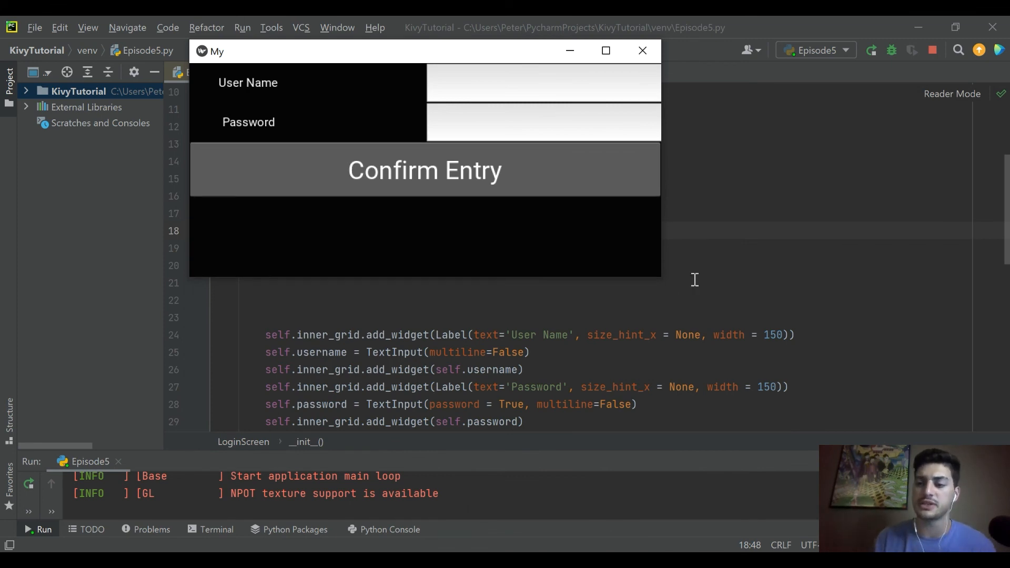
mouse_move(573, 24)
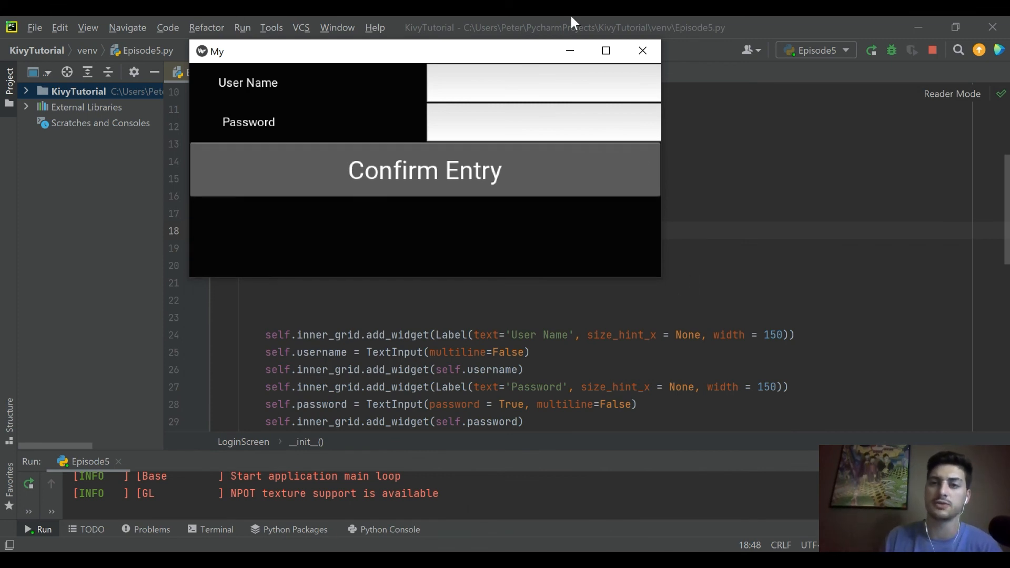
click(642, 51)
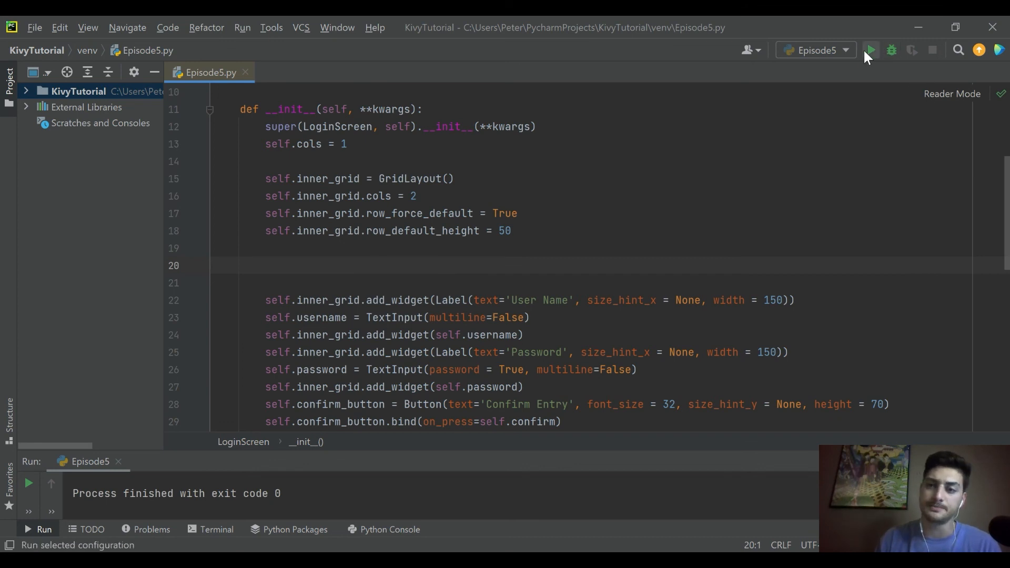
click(870, 51)
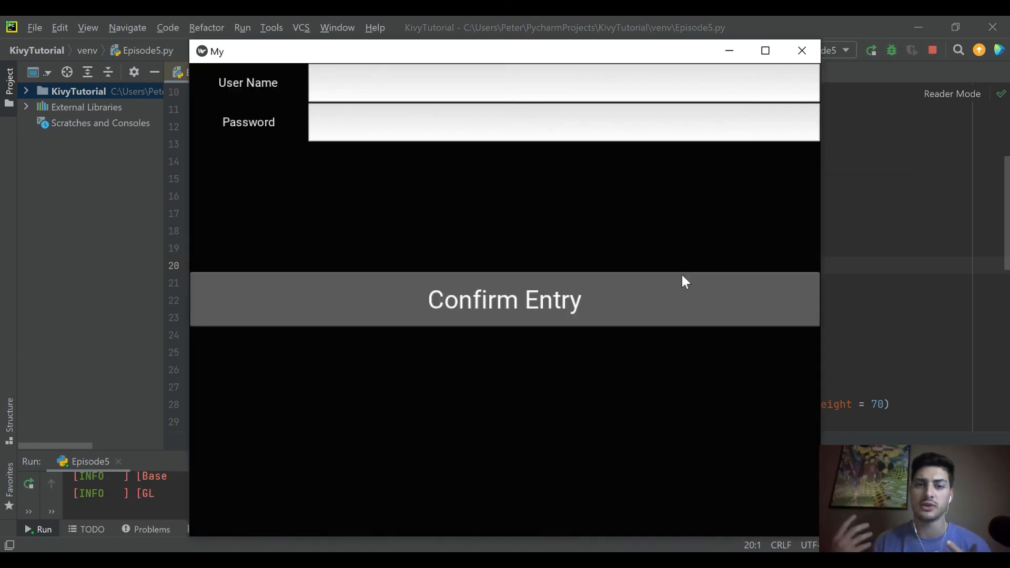
mouse_move(575, 540)
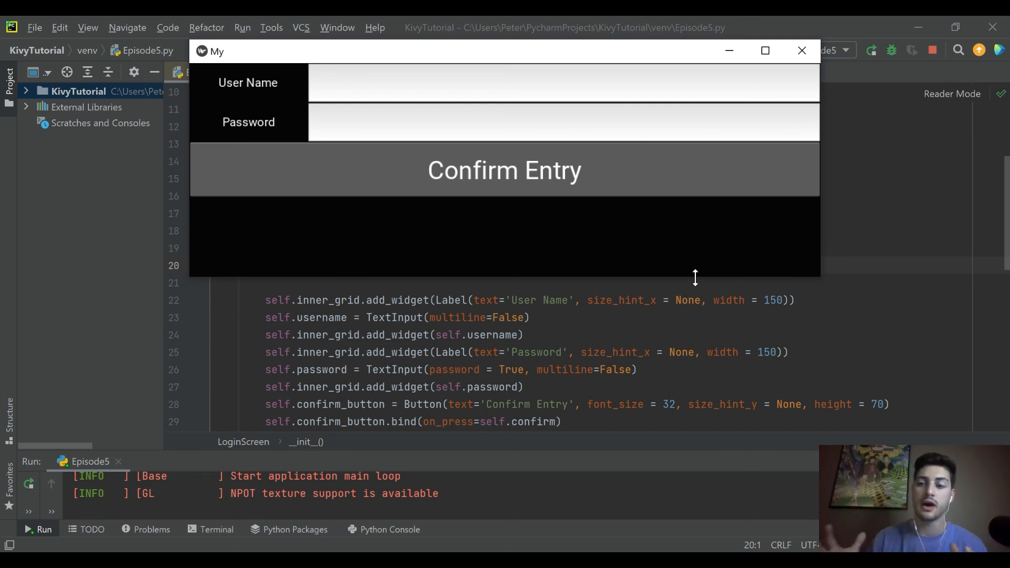
mouse_move(787, 74)
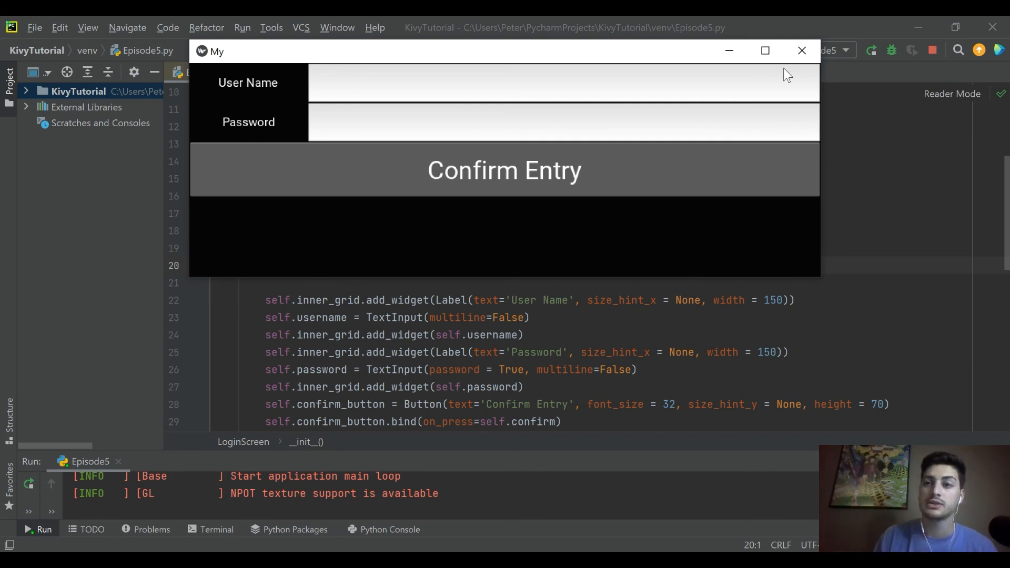
click(802, 51)
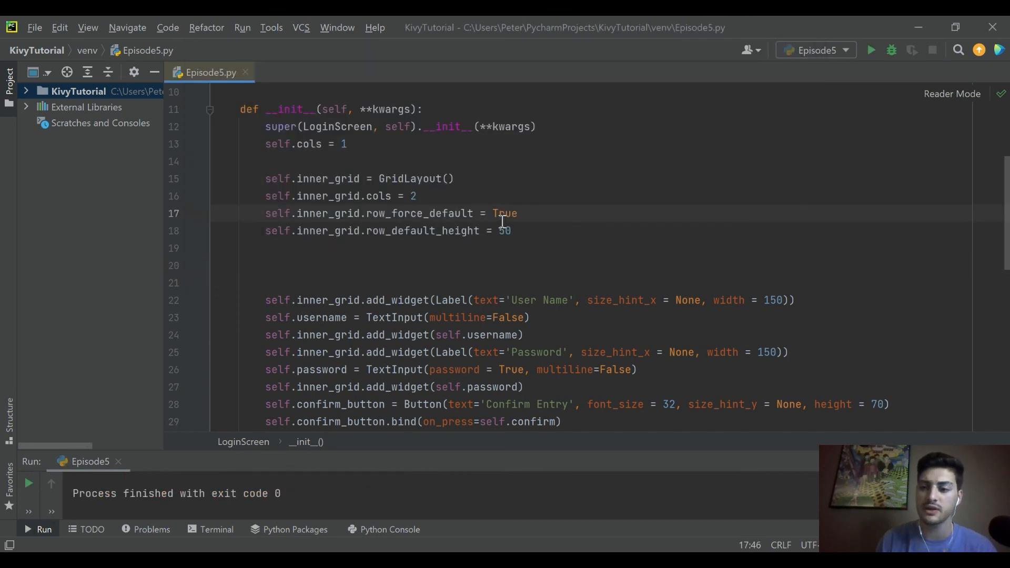